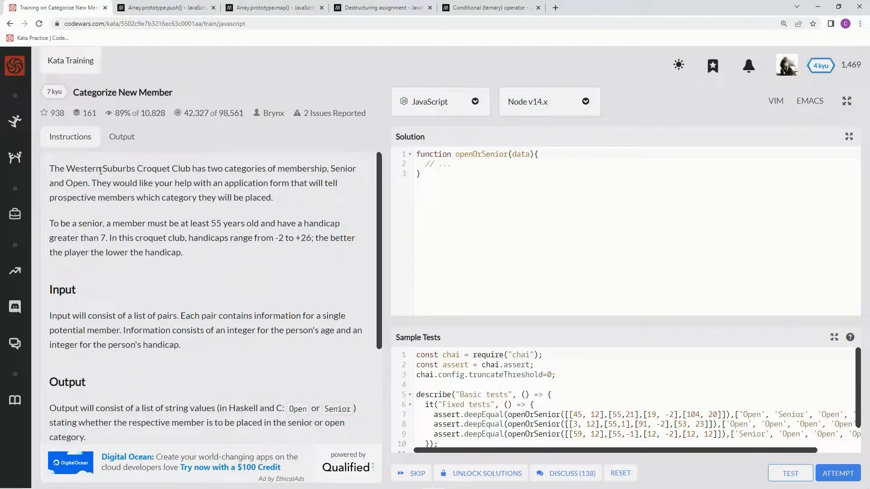
pyautogui.moveTo(193, 168)
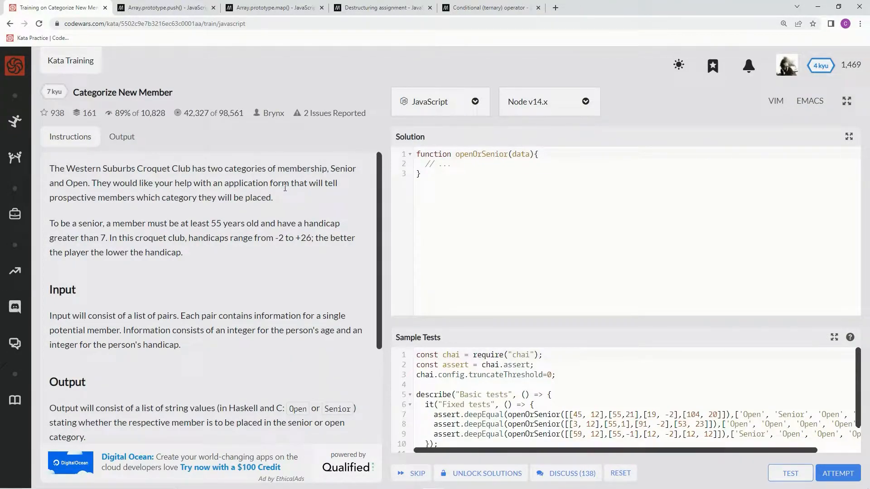
pyautogui.moveTo(103, 207)
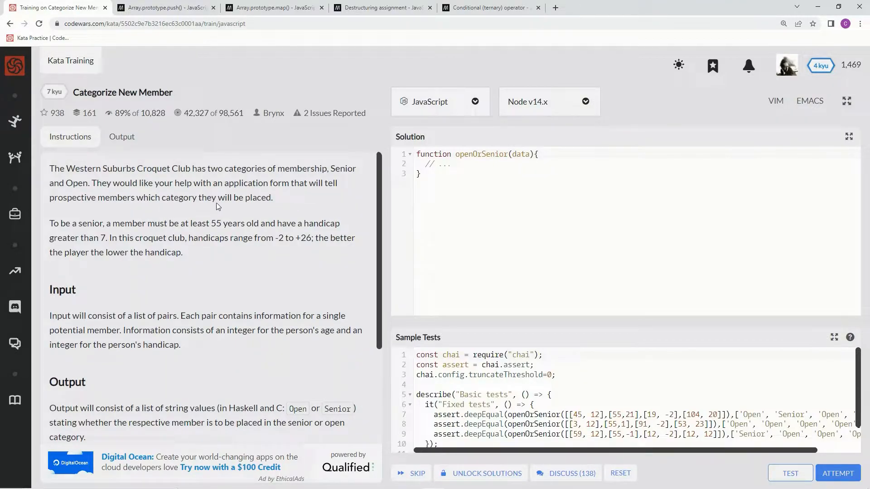
pyautogui.moveTo(262, 213)
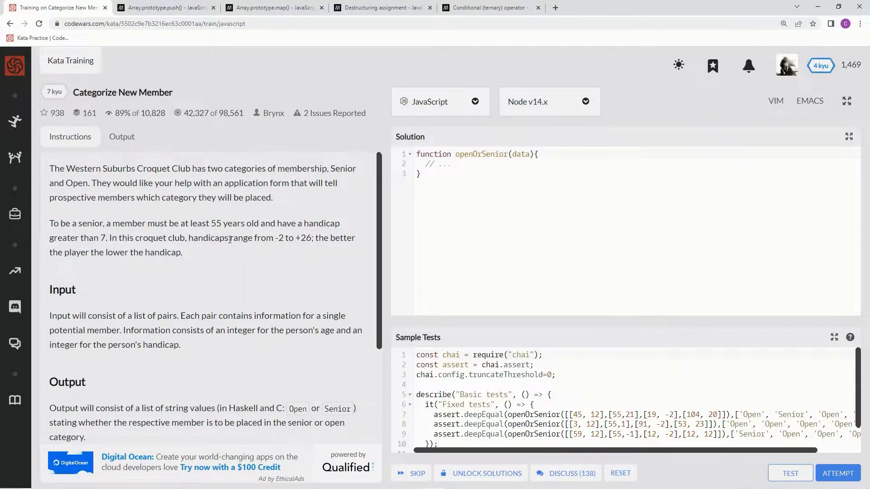
pyautogui.moveTo(303, 241)
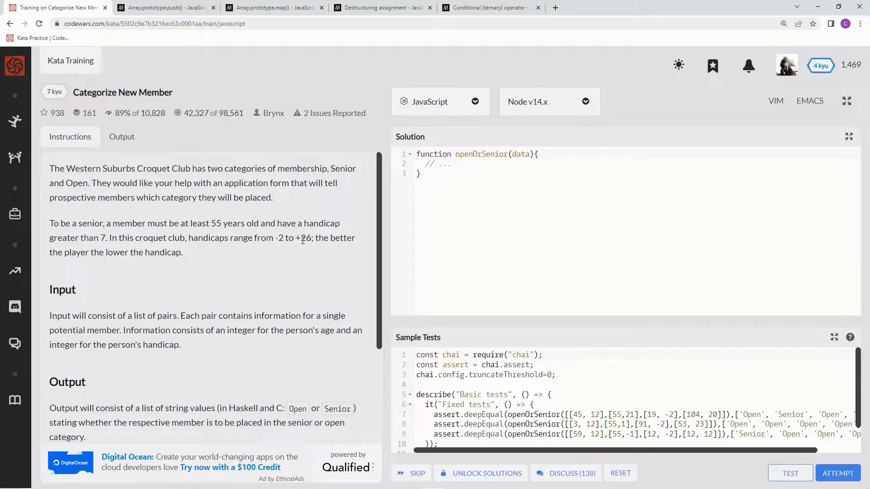
pyautogui.moveTo(103, 267)
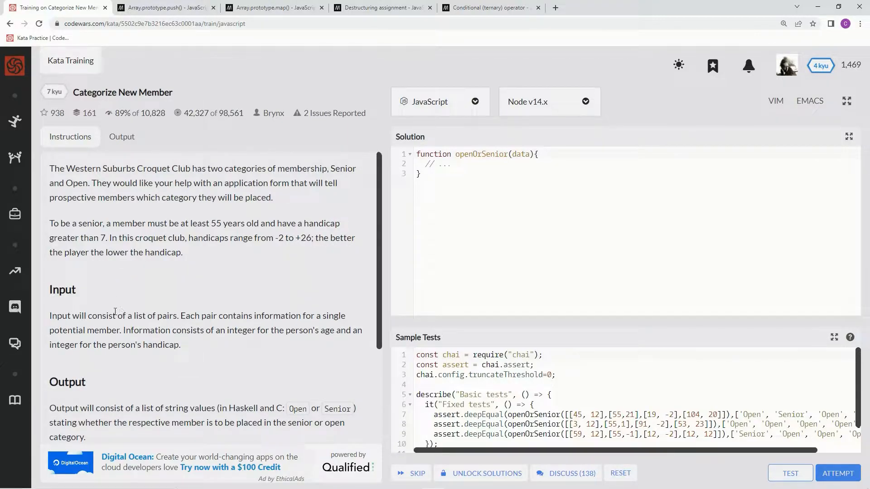
pyautogui.moveTo(239, 289)
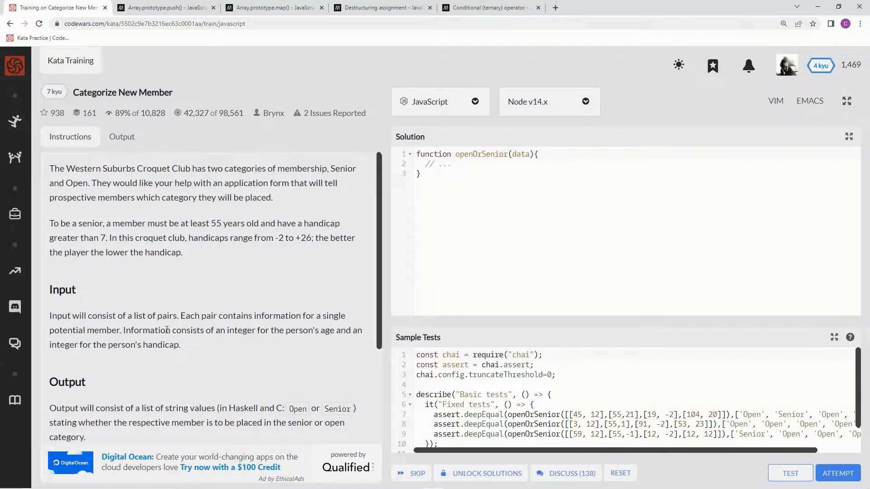
pyautogui.moveTo(241, 347)
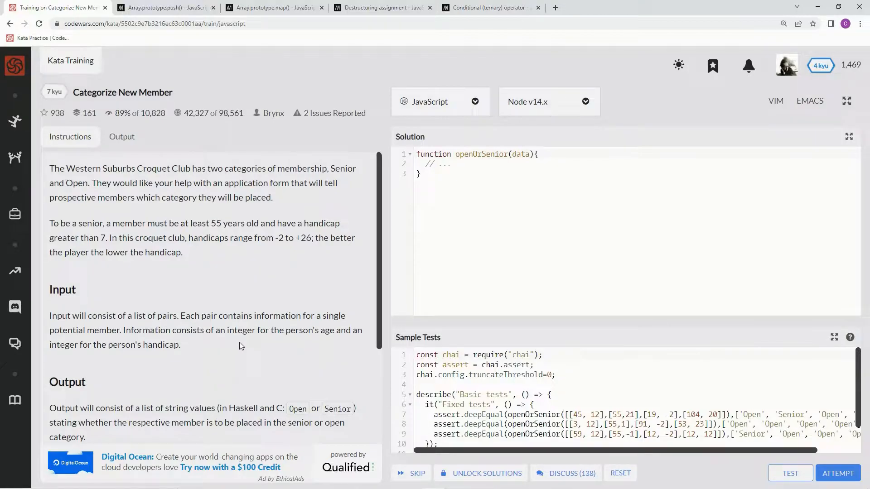
# - Declare let result = [] at the top of openOrSenior and begin a new line
pyautogui.scroll(-3)
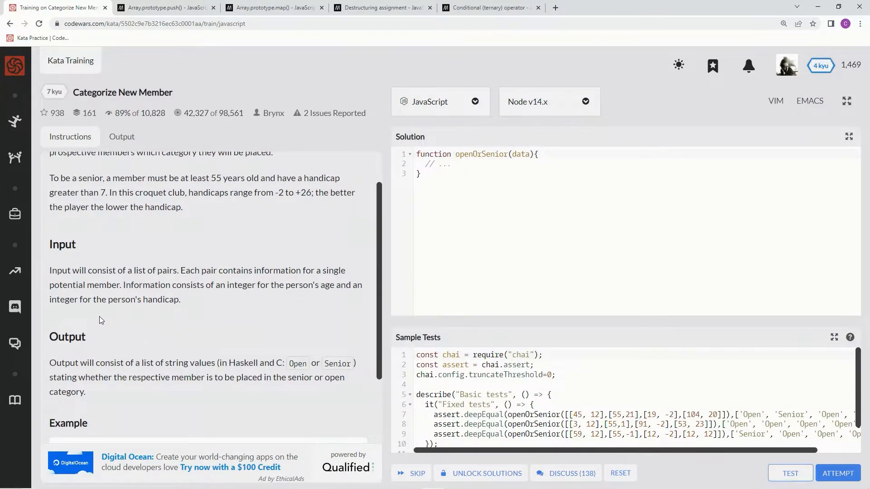
pyautogui.moveTo(135, 318)
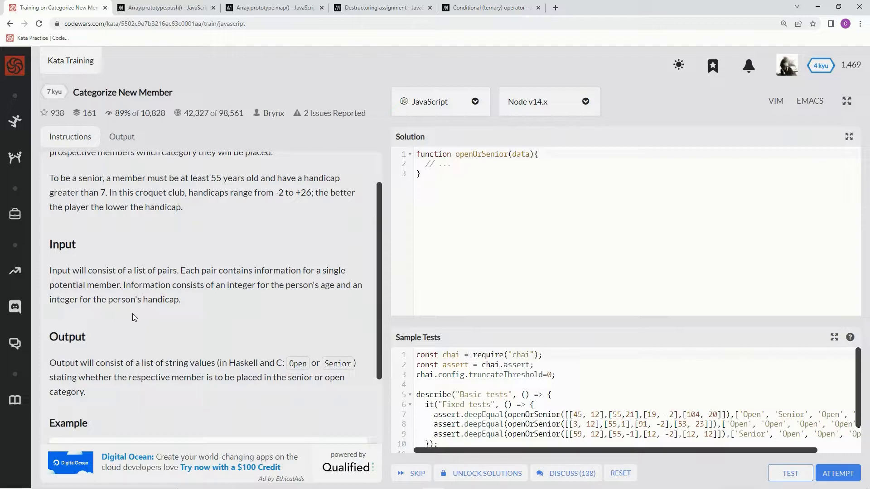
pyautogui.scroll(-3)
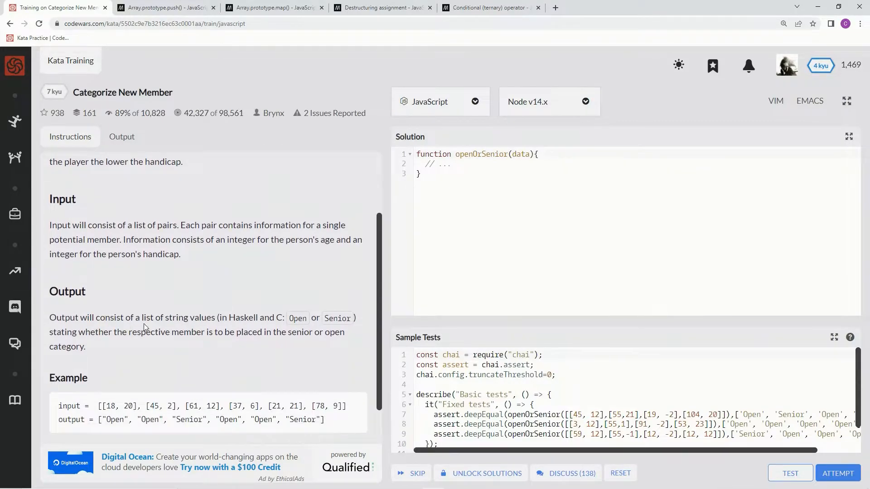
pyautogui.moveTo(209, 321)
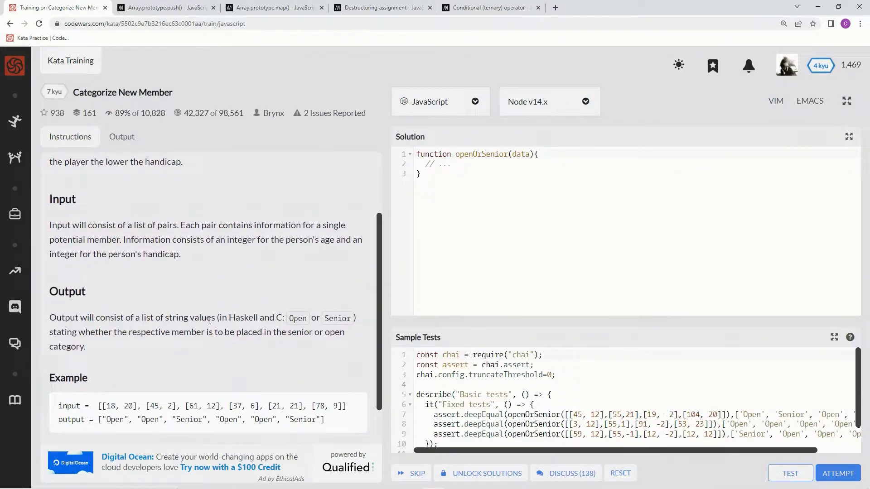
pyautogui.moveTo(322, 353)
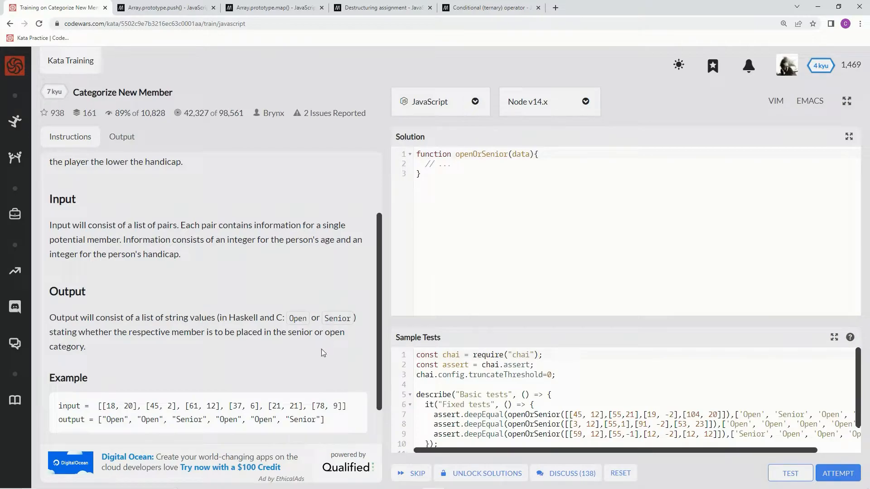
pyautogui.moveTo(73, 334)
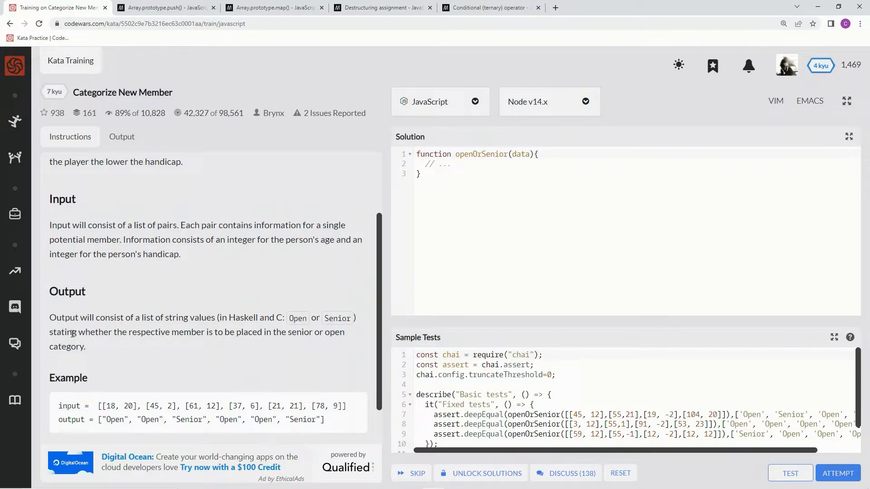
pyautogui.moveTo(230, 337)
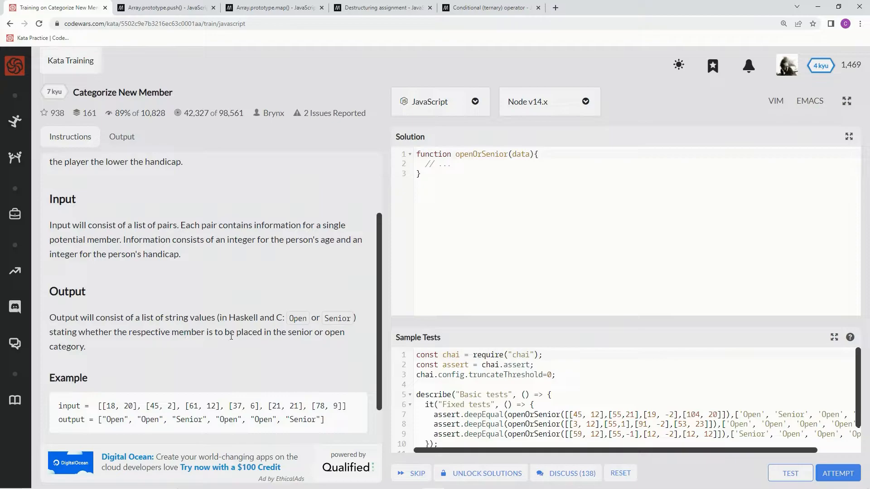
pyautogui.moveTo(196, 358)
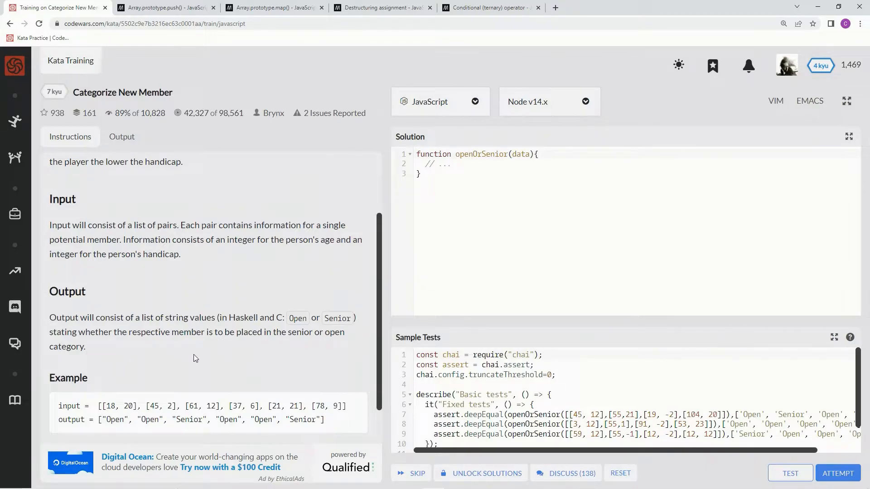
pyautogui.scroll(-3)
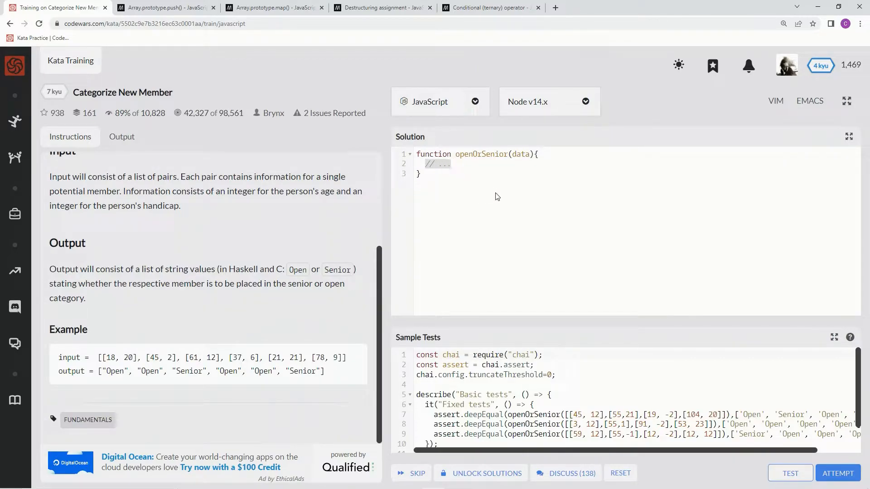
pyautogui.moveTo(340, 288)
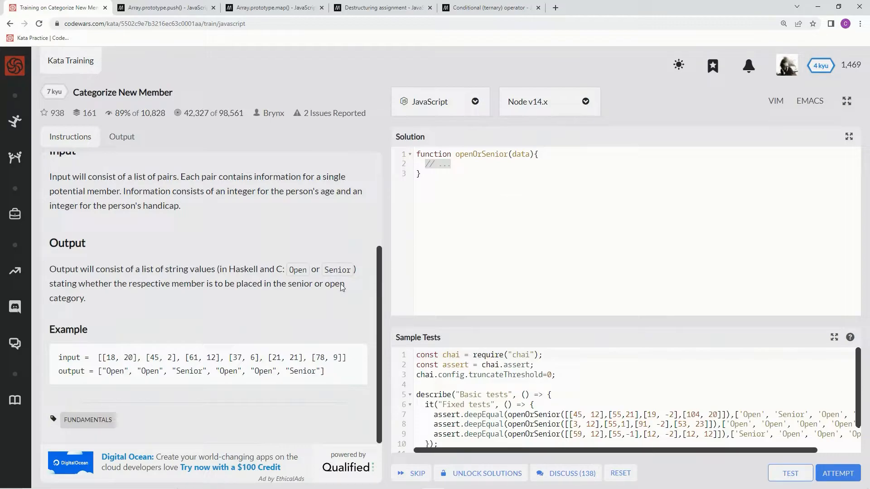
pyautogui.moveTo(465, 351)
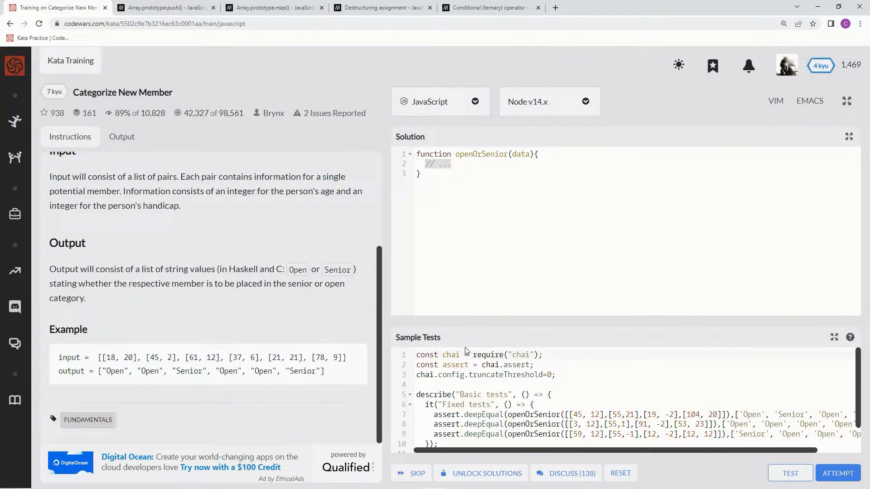
pyautogui.write('let result =')
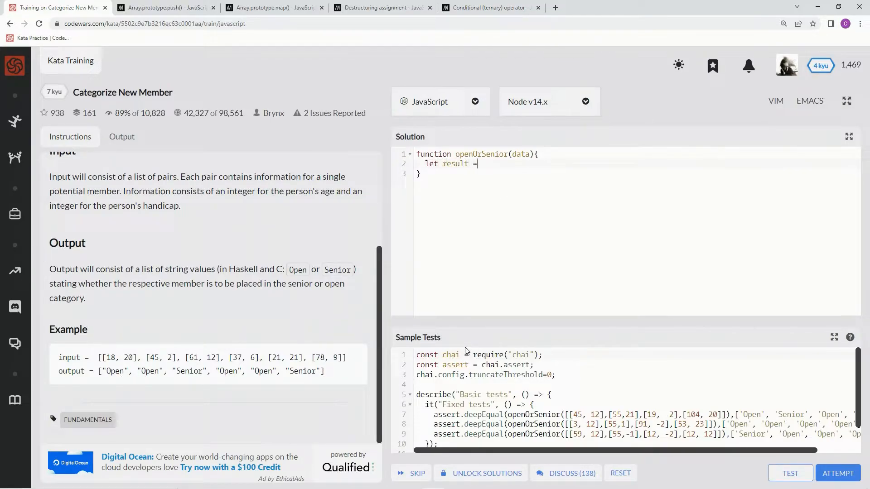
pyautogui.write('[]')
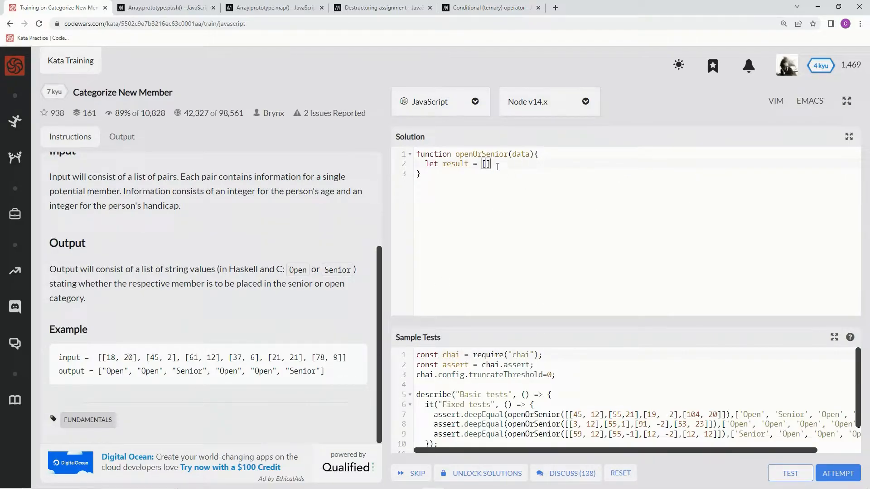
pyautogui.press('Enter')
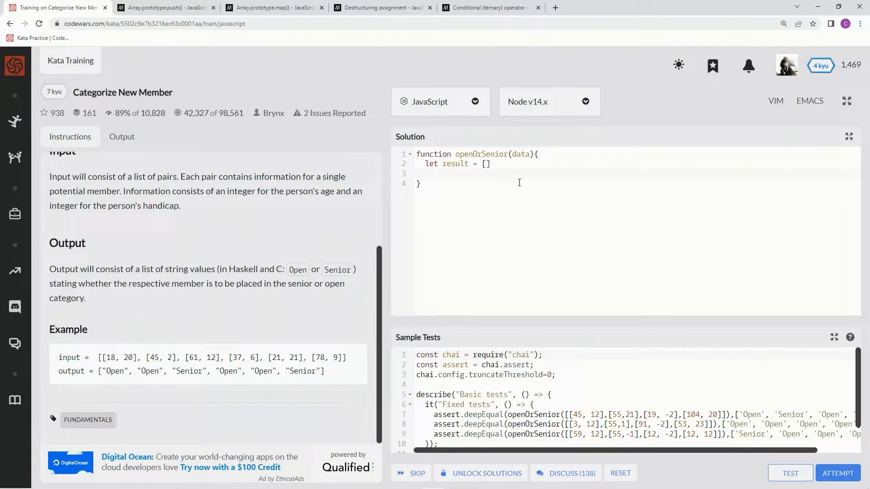
pyautogui.moveTo(493, 223)
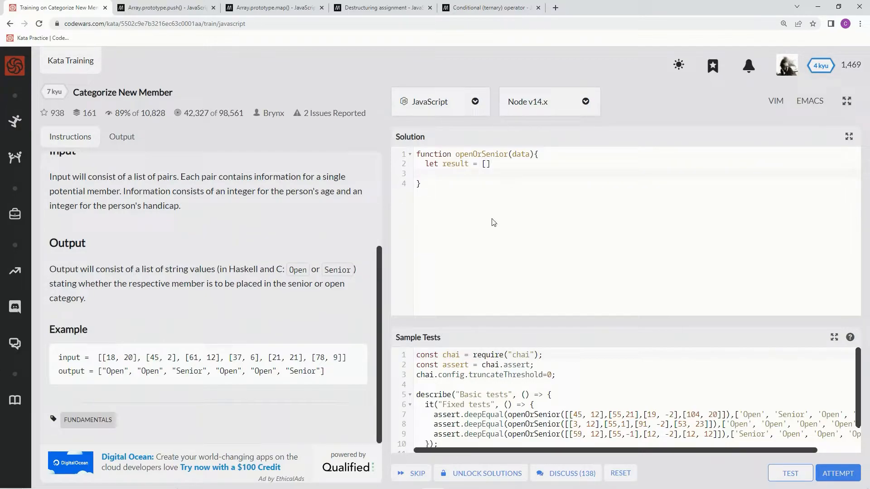
pyautogui.moveTo(207, 358)
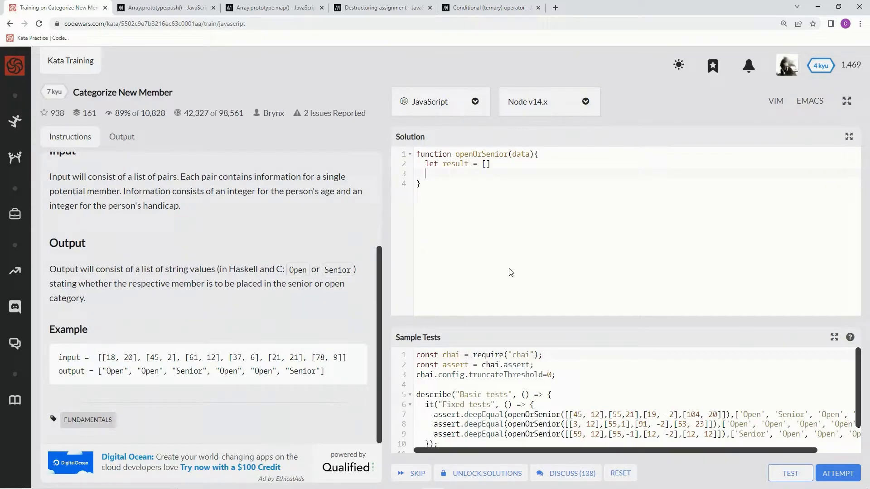
# - Write for (let index = 0; index < data.length; index++) { with an empty body
pyautogui.write('for (')
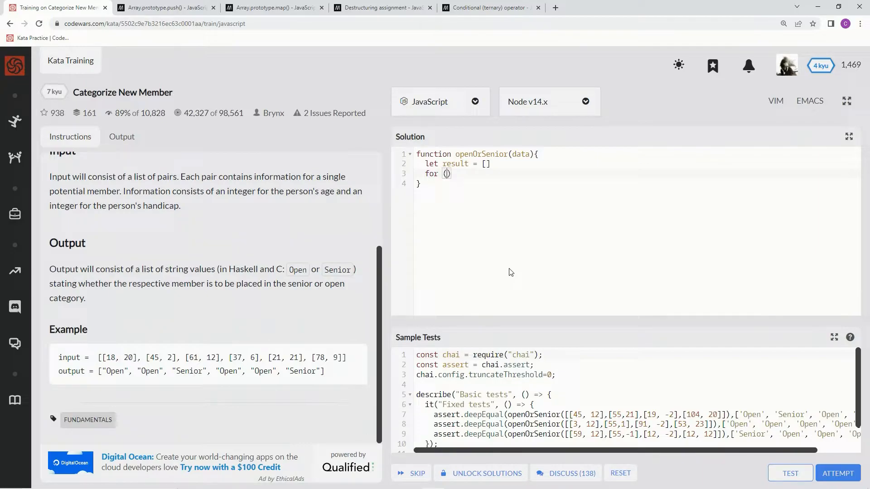
pyautogui.write('let i')
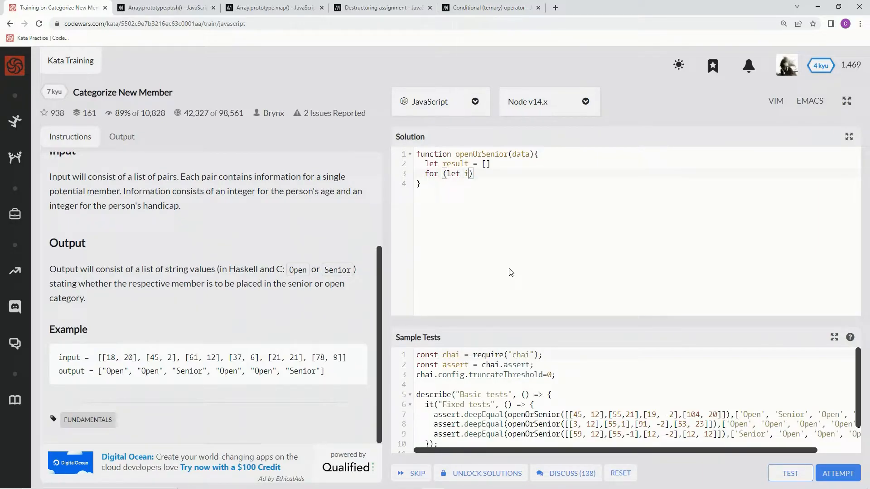
pyautogui.write('ndex = 0')
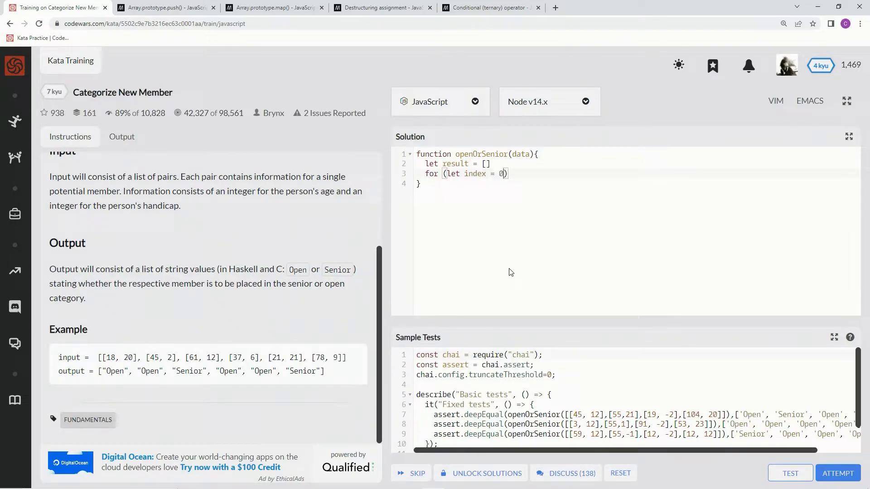
pyautogui.write(', in')
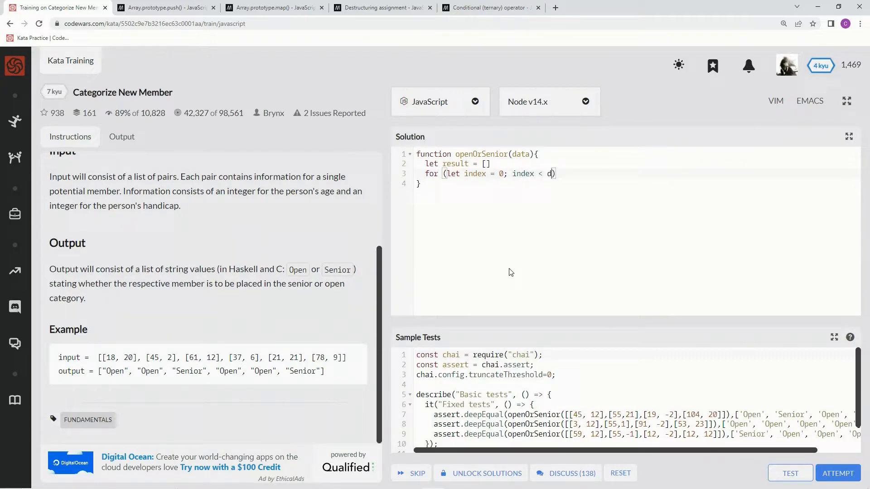
pyautogui.write('ata.length;')
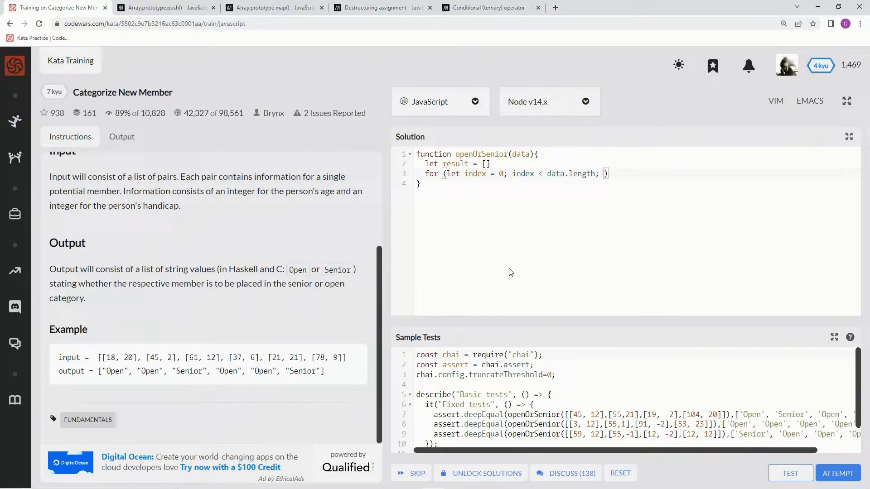
pyautogui.write('index')
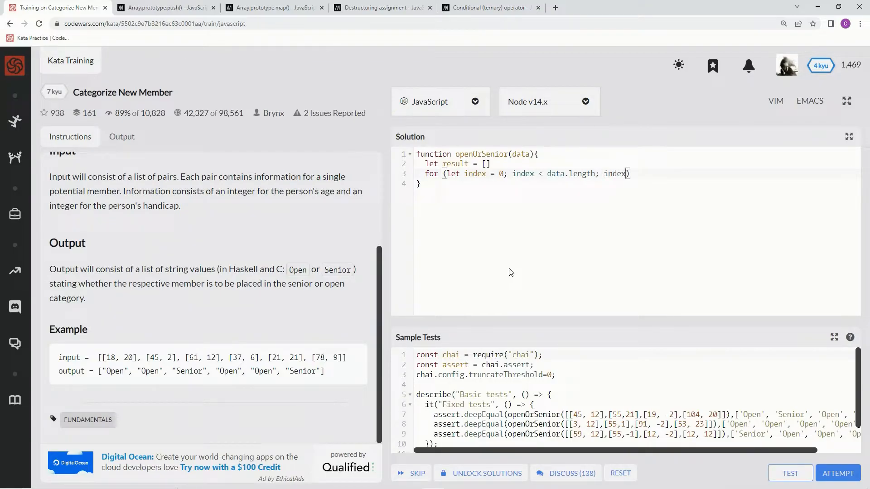
pyautogui.write('++')
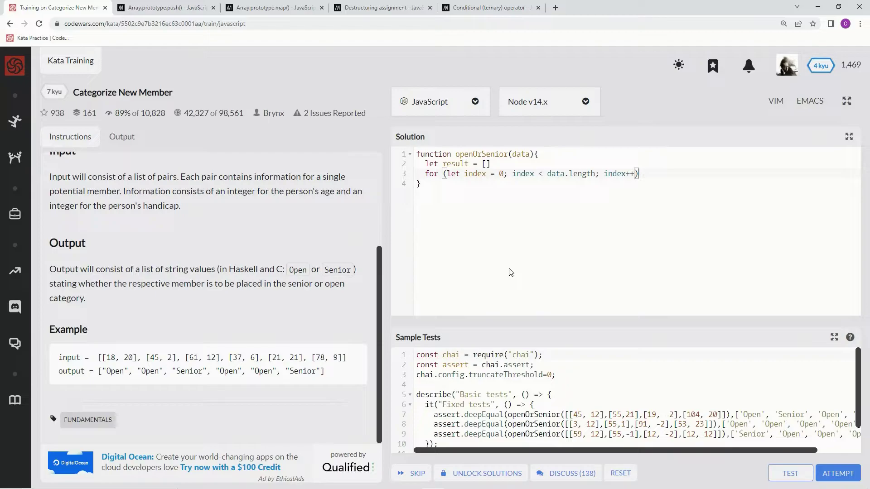
pyautogui.write('{')
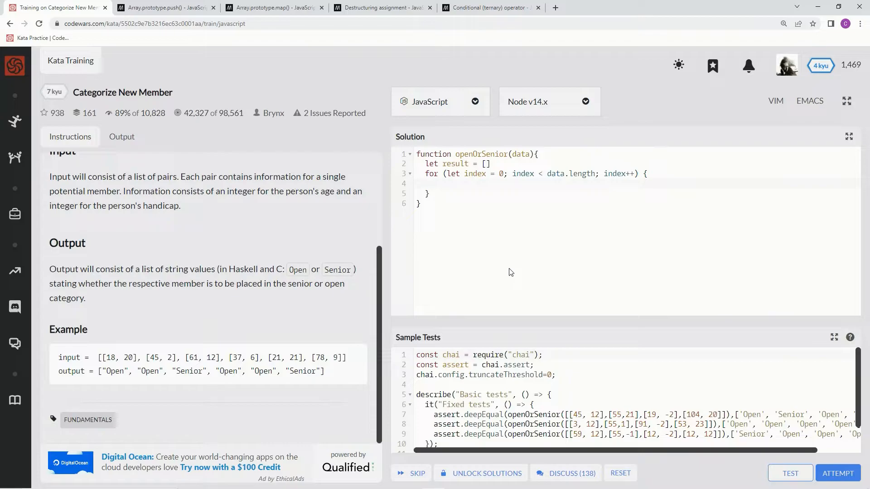
pyautogui.moveTo(270, 344)
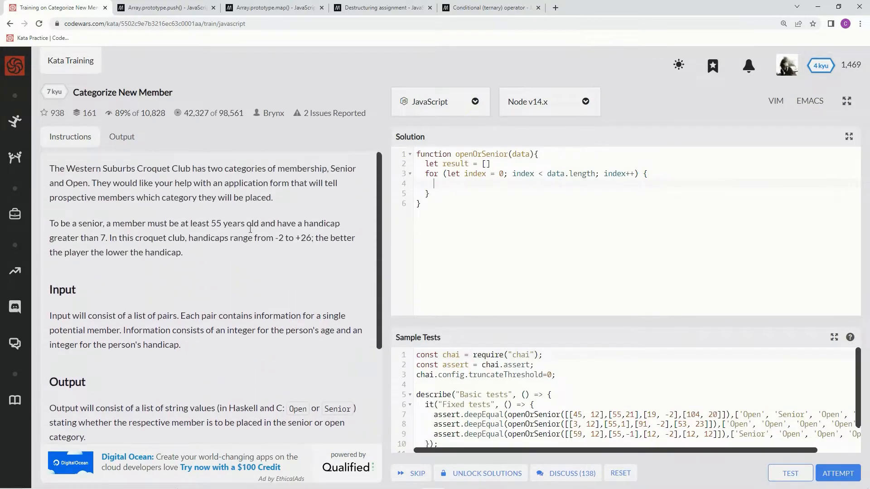
pyautogui.moveTo(288, 208)
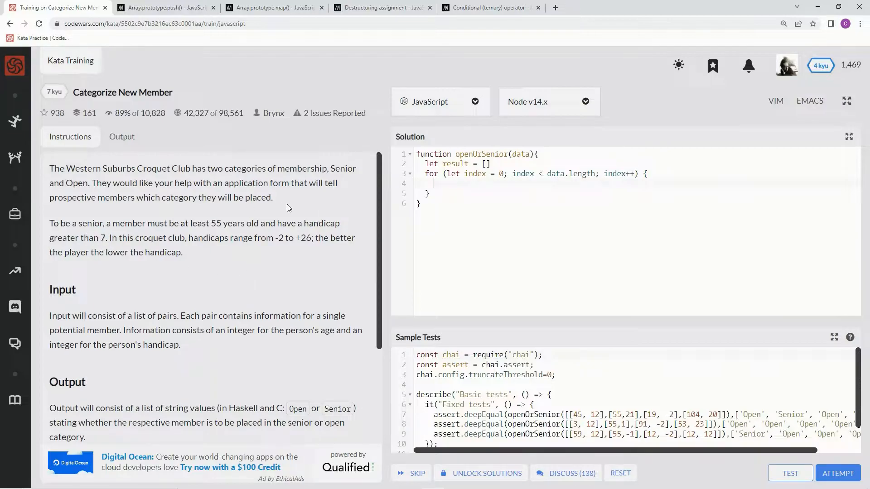
pyautogui.moveTo(569, 209)
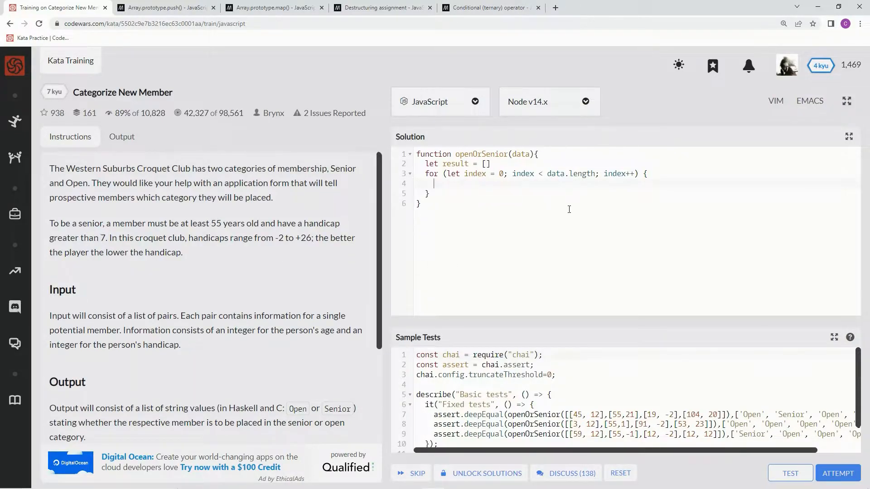
pyautogui.scroll(-3)
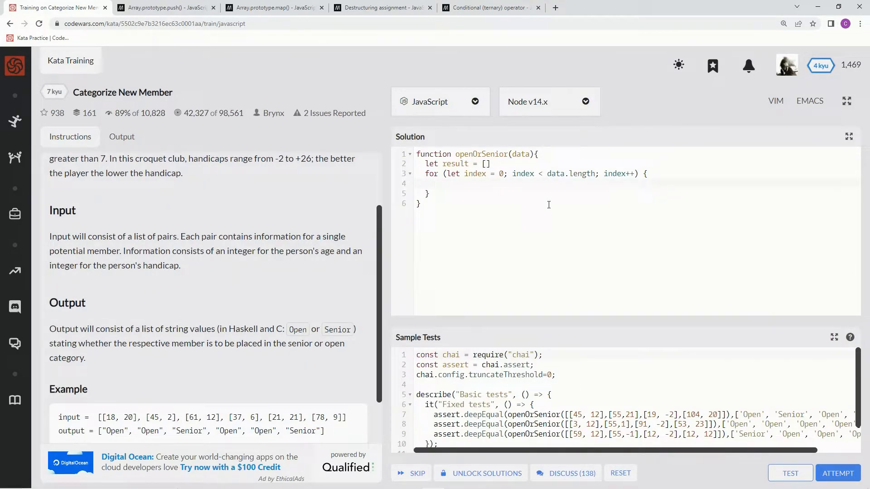
# - Begin the if condition with data[index][0] > 54, checking the example age value
pyautogui.write('if (')
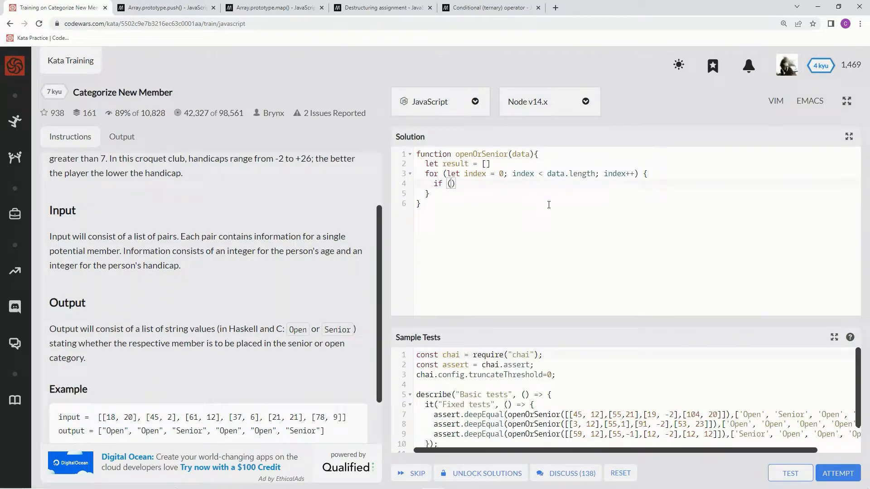
pyautogui.write('data')
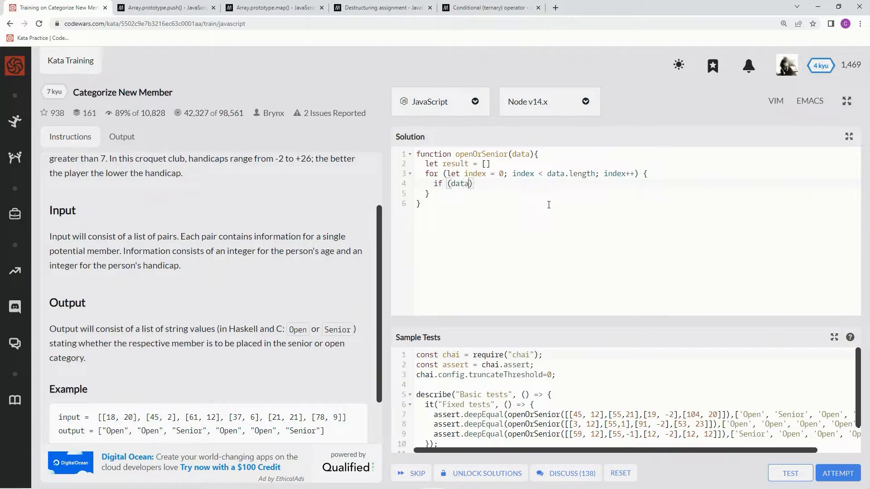
pyautogui.write('[]')
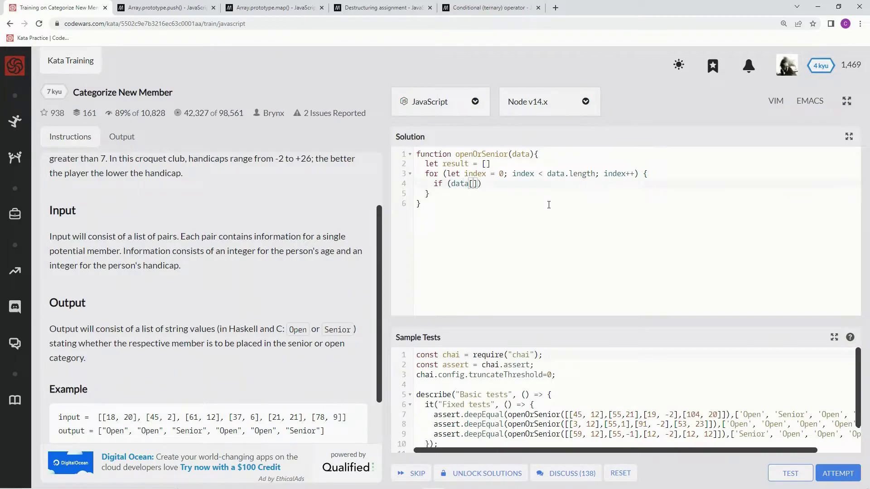
pyautogui.write('index')
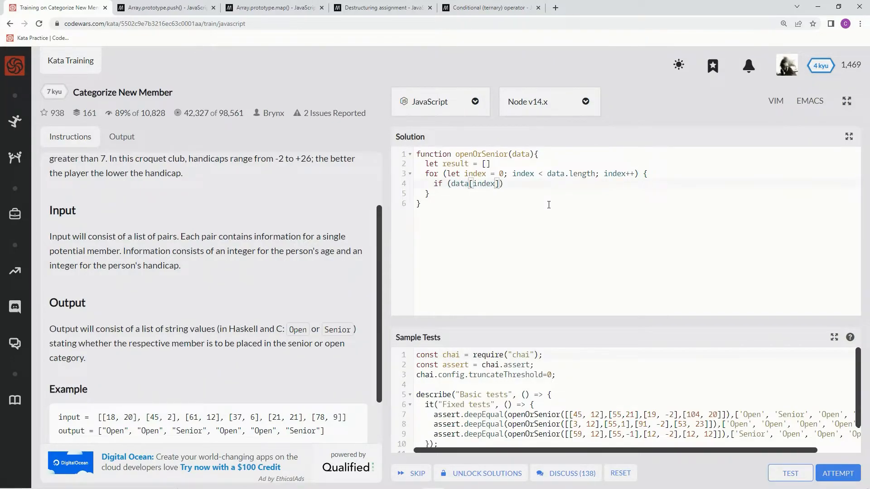
pyautogui.write('[]')
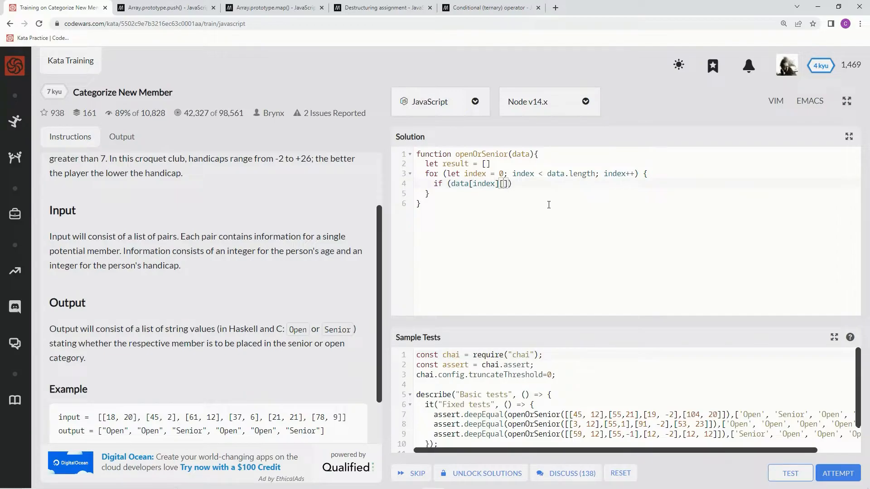
pyautogui.write('0')
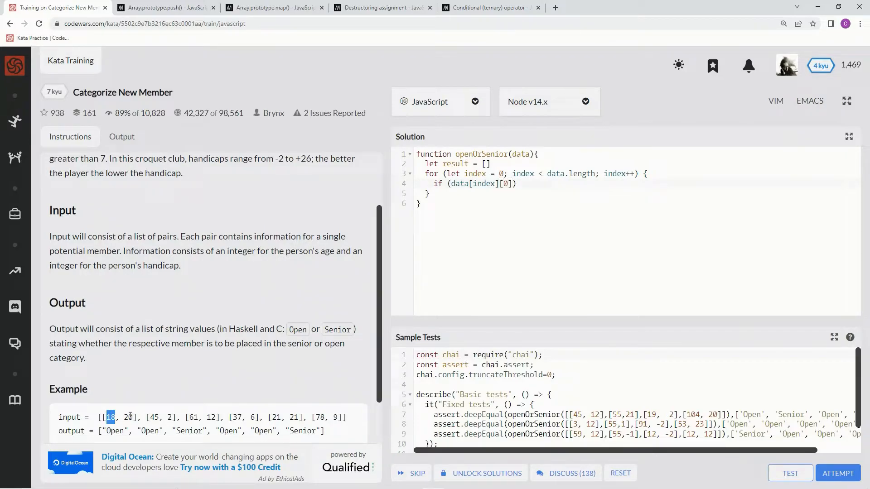
pyautogui.click(521, 183)
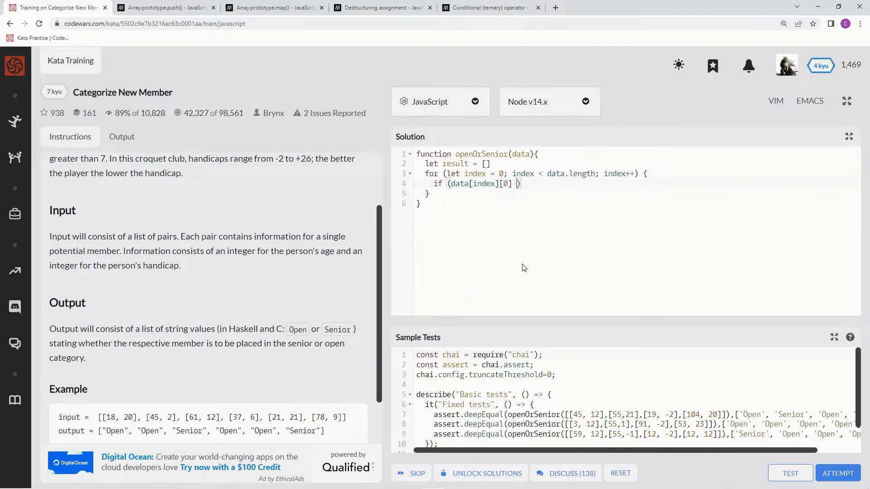
pyautogui.write('==')
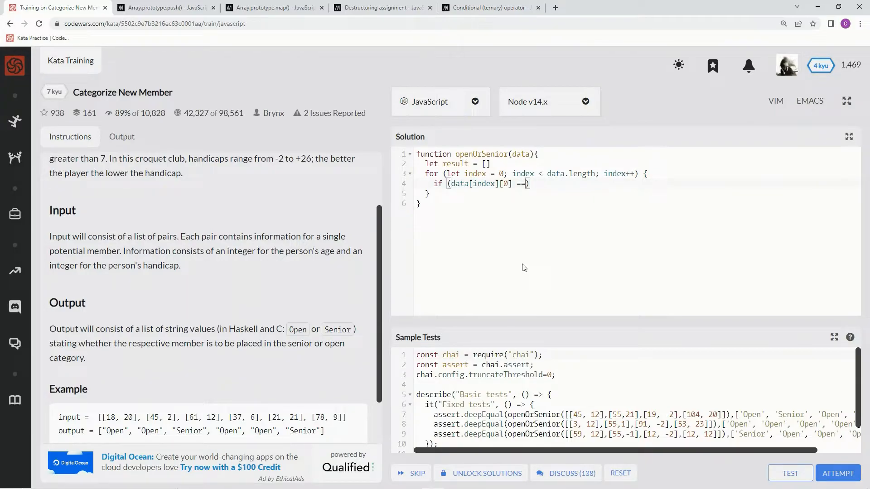
pyautogui.write('>')
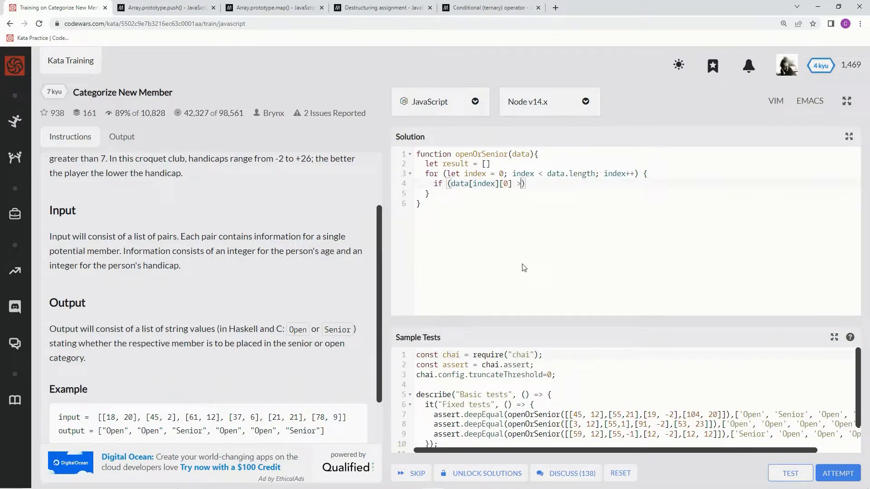
pyautogui.press('Backspace')
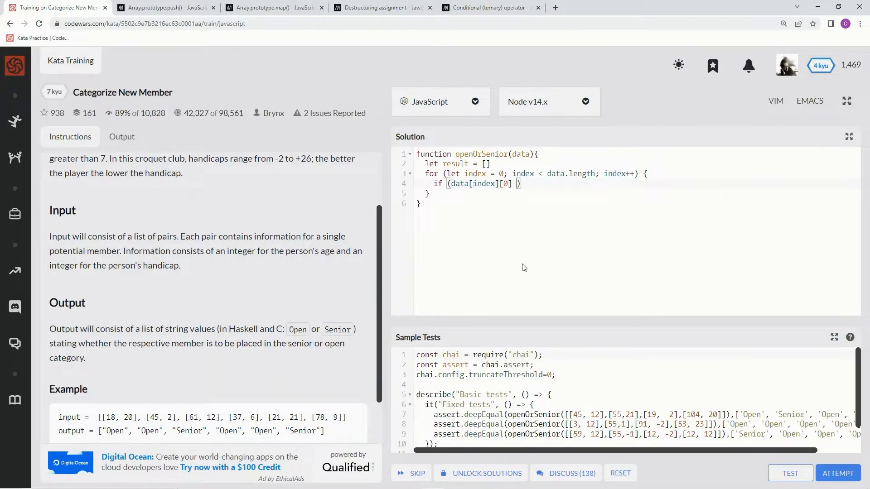
pyautogui.write('> 54')
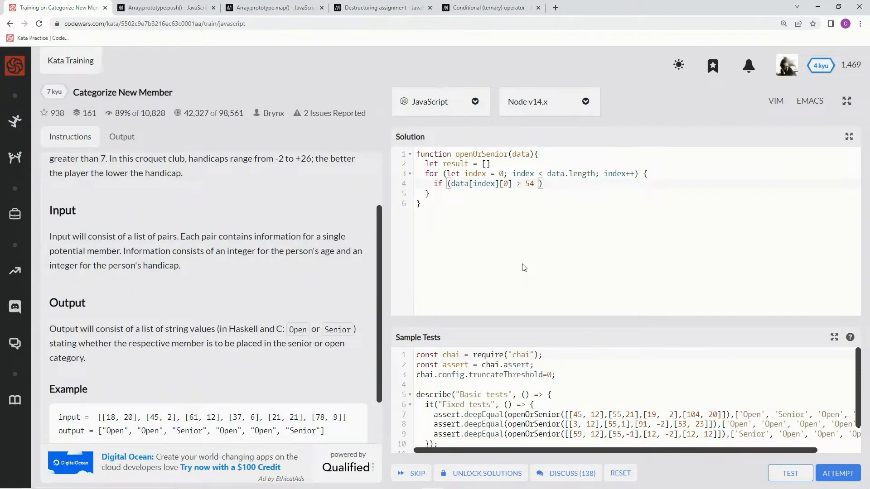
# - Complete the condition with && data[index][1] > 7 and open the if block
pyautogui.write('&&')
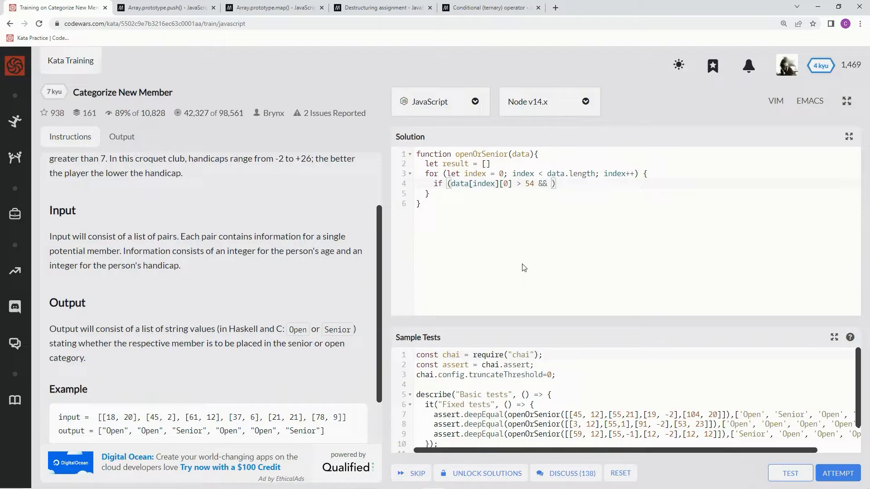
pyautogui.write('data')
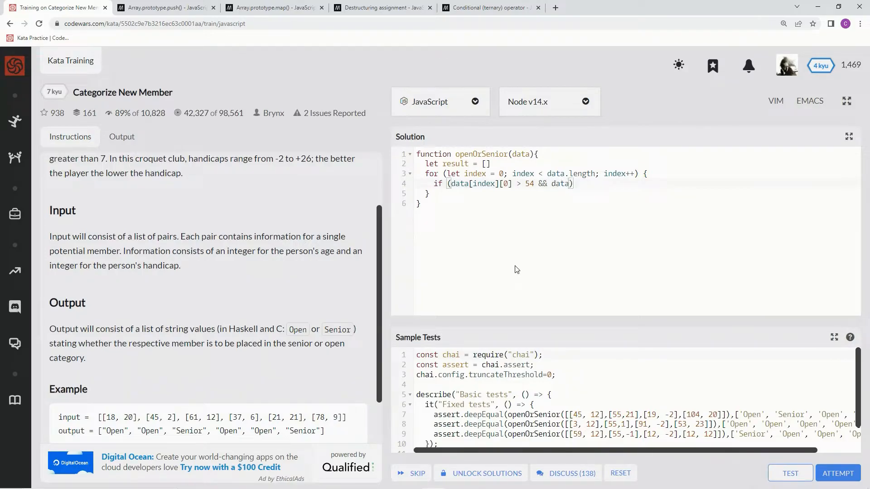
pyautogui.write('[index]')
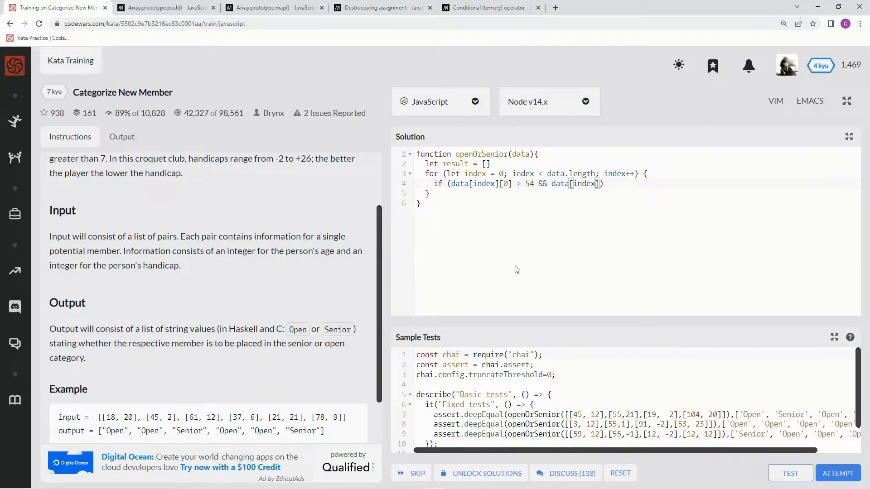
pyautogui.write('1] > 7')
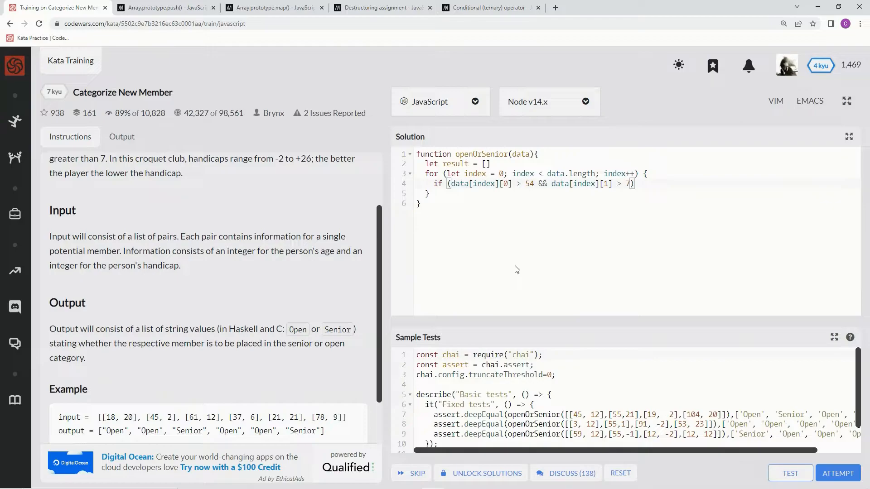
pyautogui.write('{')
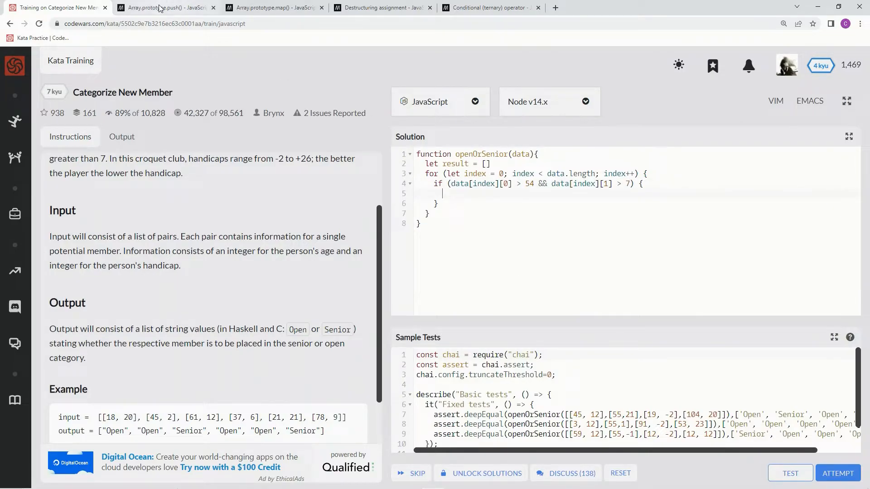
pyautogui.click(164, 7)
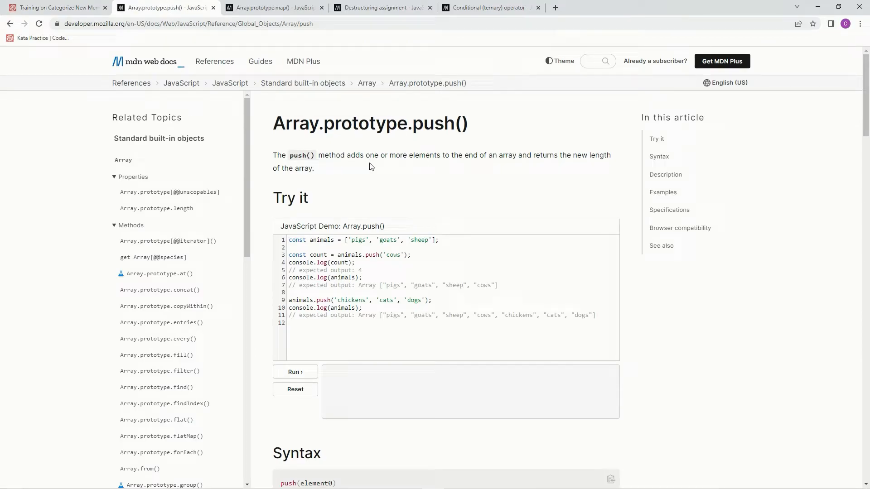
pyautogui.moveTo(524, 164)
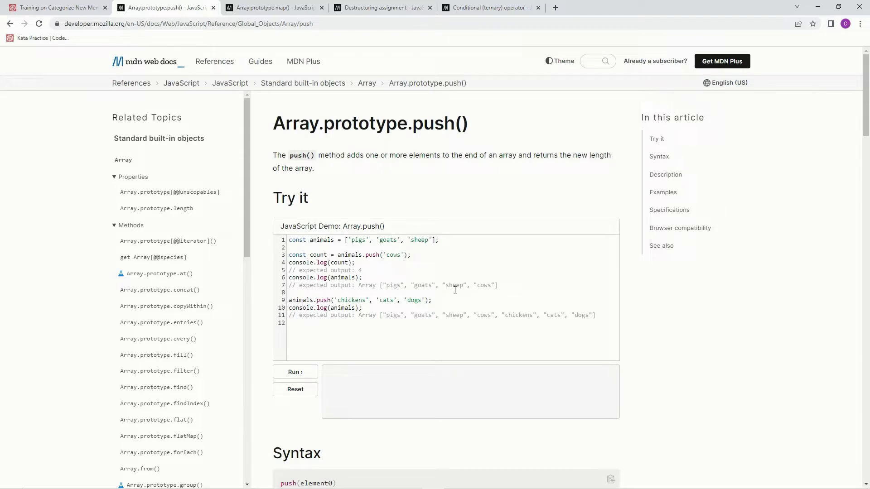
pyautogui.moveTo(207, 94)
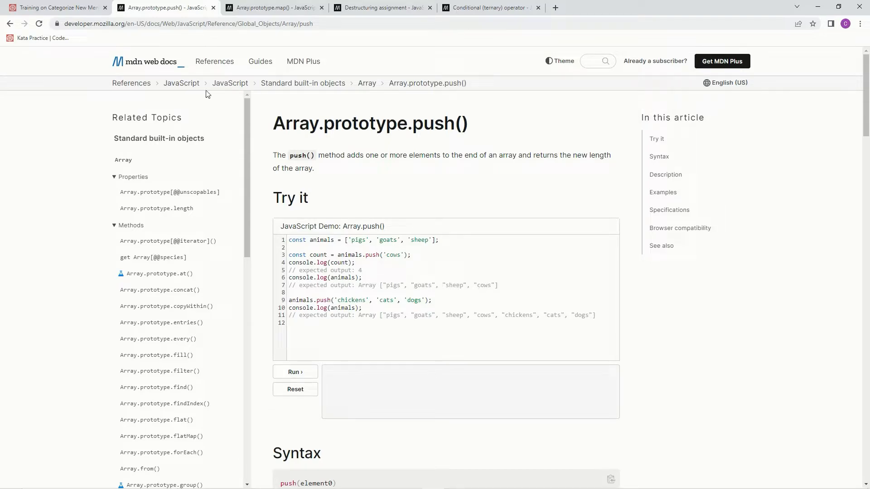
pyautogui.click(59, 9)
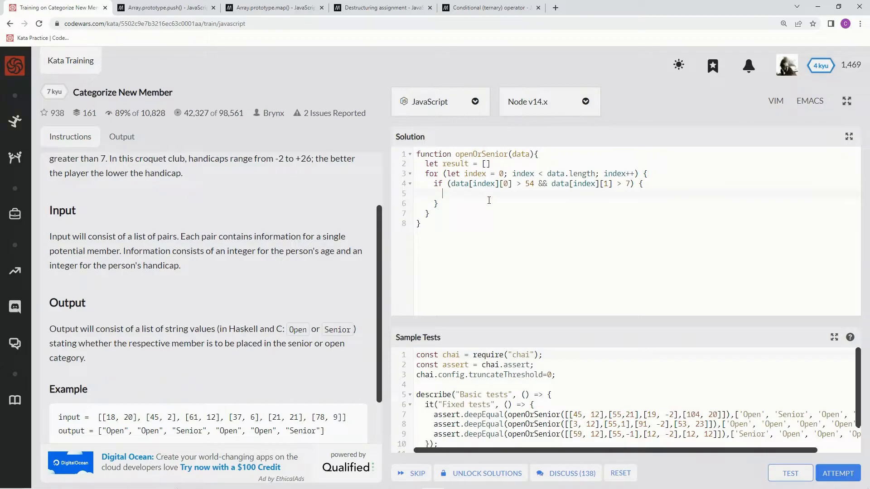
# - Push 'Senior' in the if branch and 'Open' in an else branch
pyautogui.write('result.push')
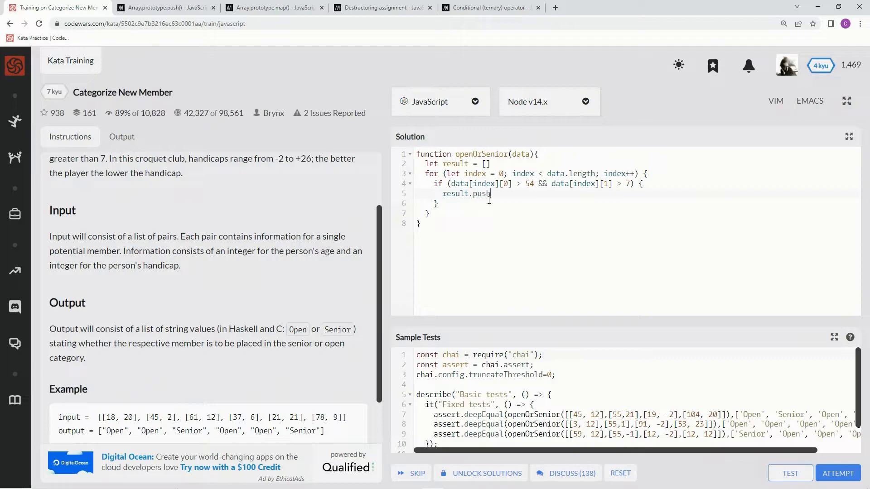
pyautogui.write('()')
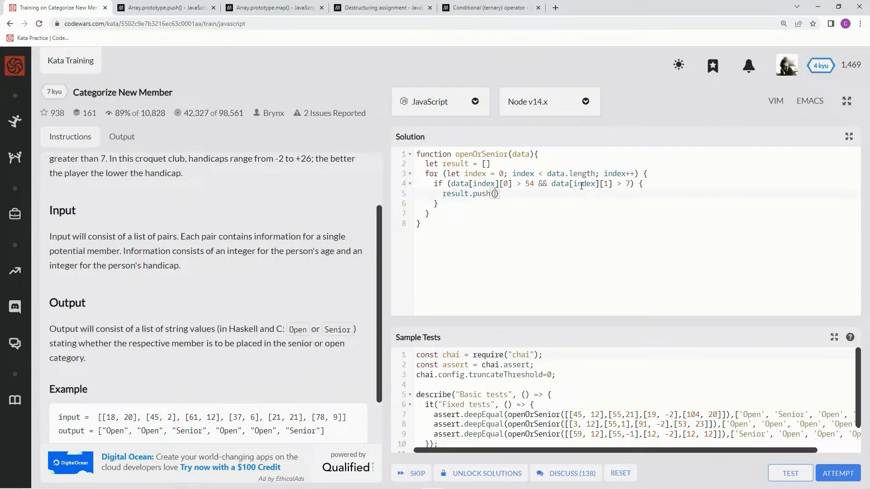
pyautogui.write("'Senior'")
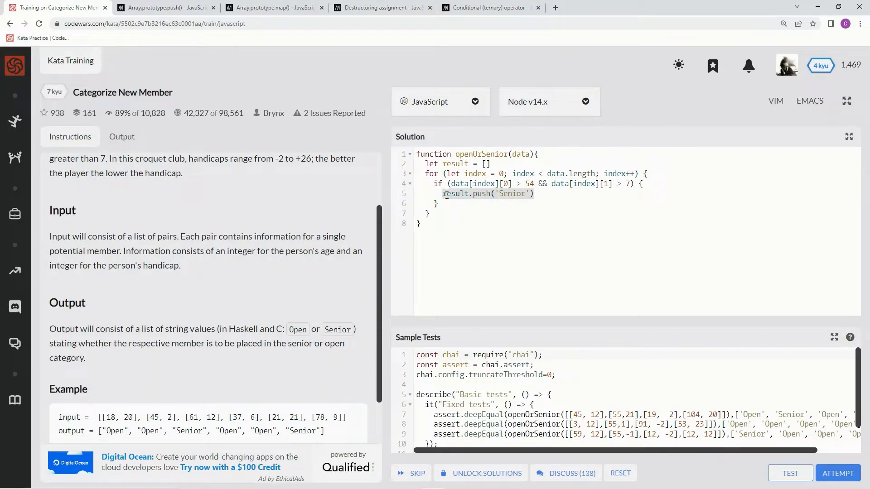
pyautogui.write('else')
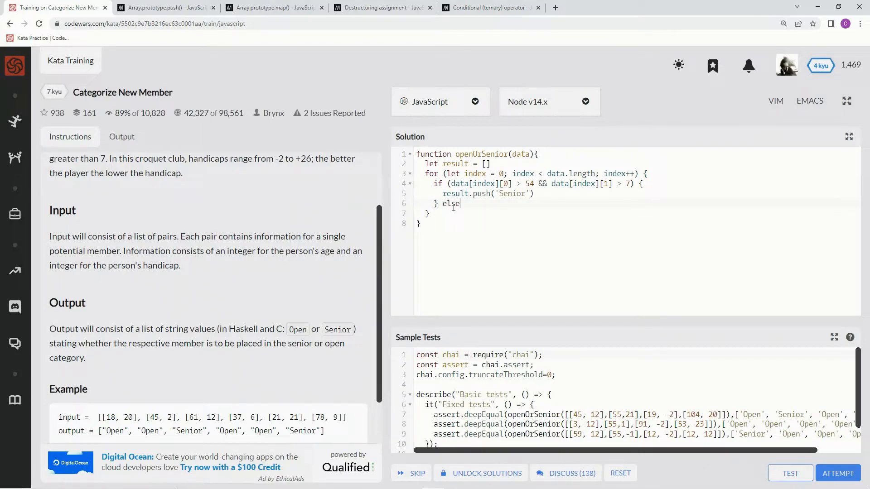
pyautogui.write('{')
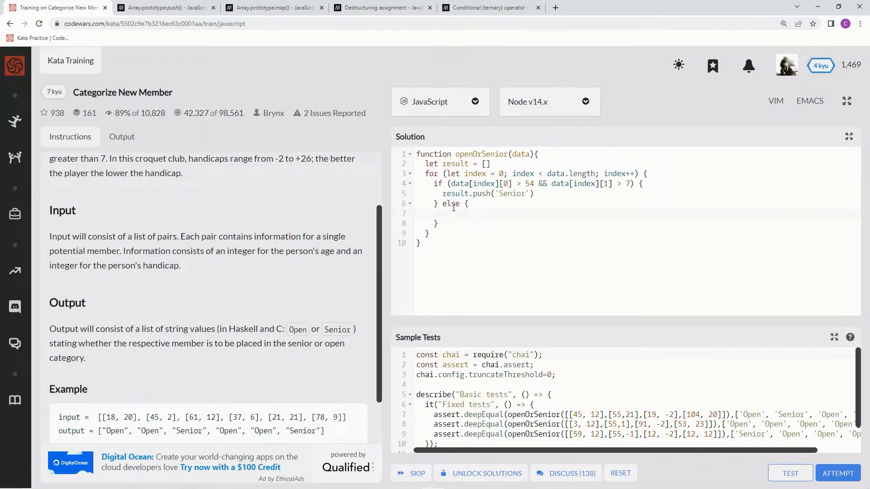
pyautogui.write("result.push('Senior')")
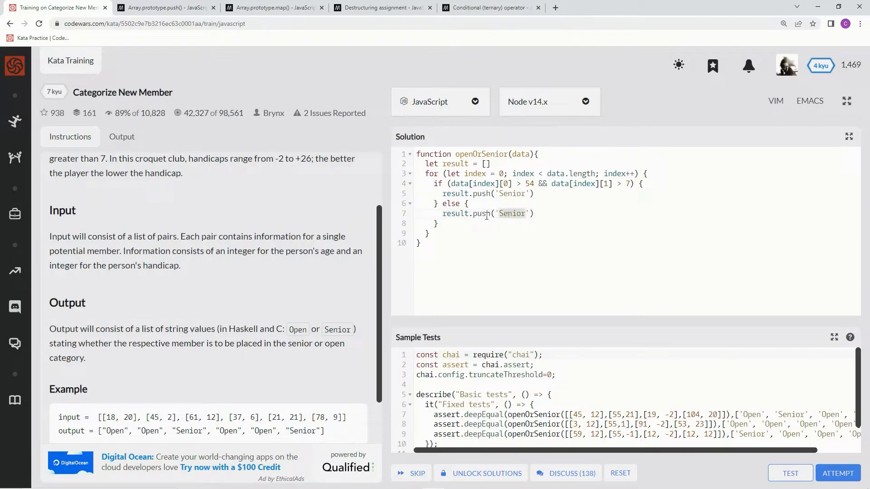
pyautogui.write('Open')
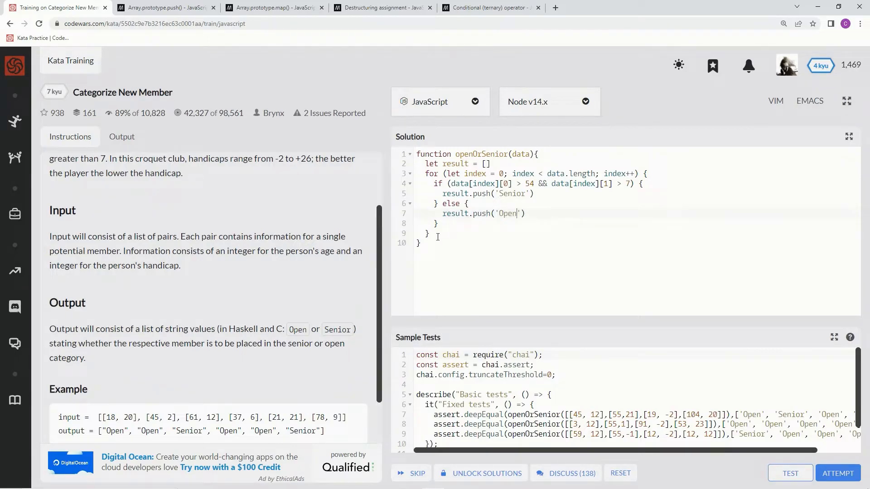
# - End the function with return result after the loop
pyautogui.write('return')
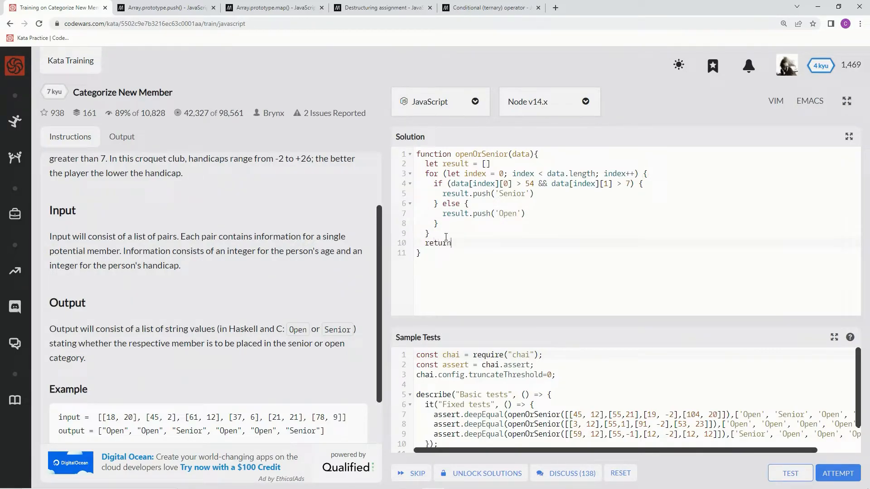
pyautogui.write('result')
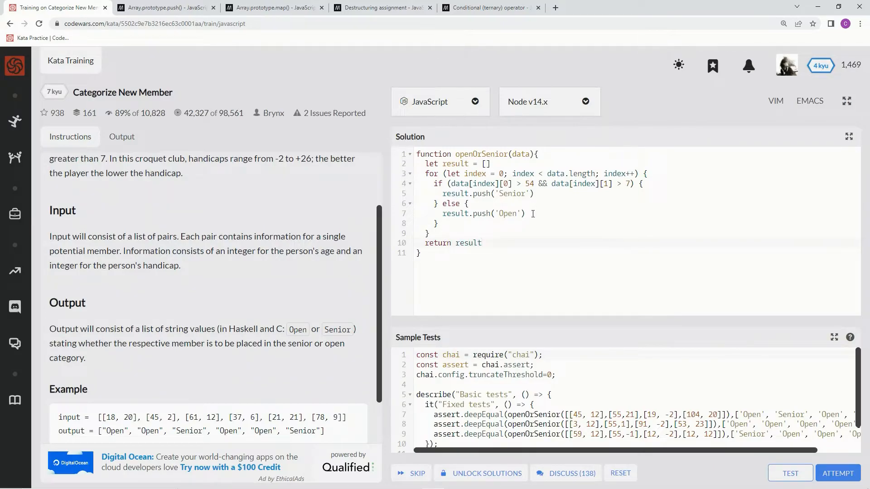
# - Run the sample tests, then attempt the full test suite on the loop solution
pyautogui.click(790, 473)
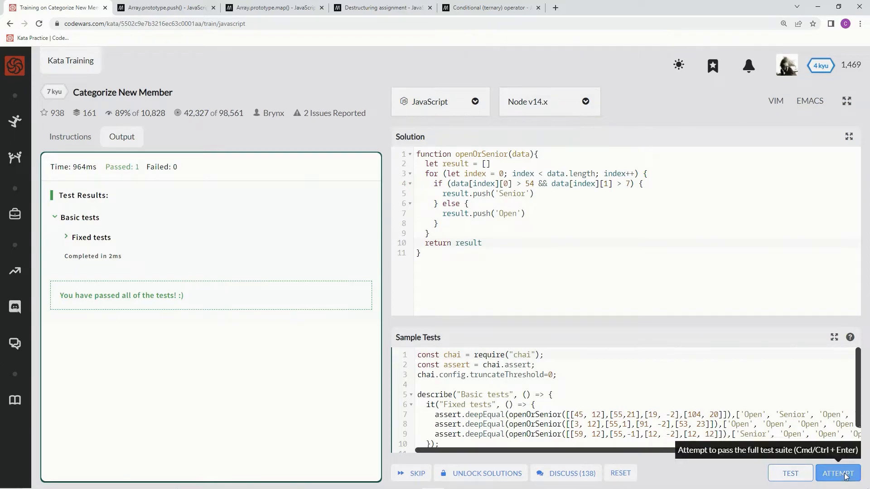
pyautogui.click(837, 473)
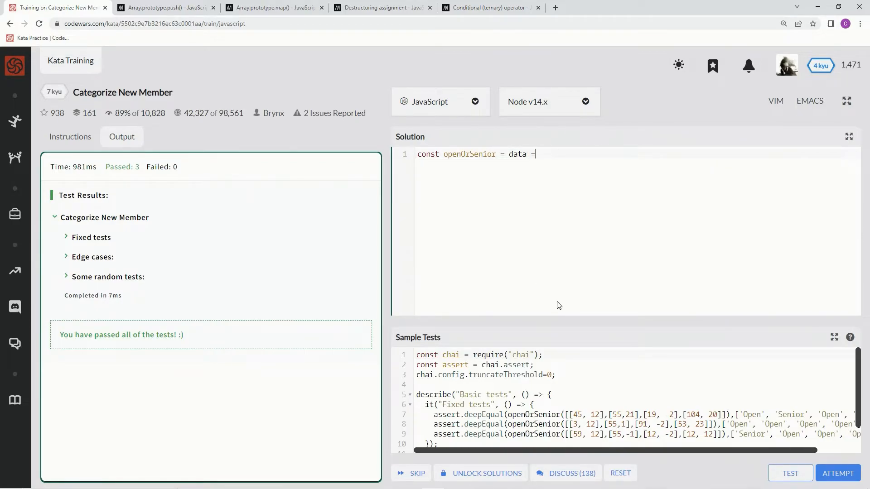
# - Finish the arrow of const openOrSenior = data =>
pyautogui.write('>')
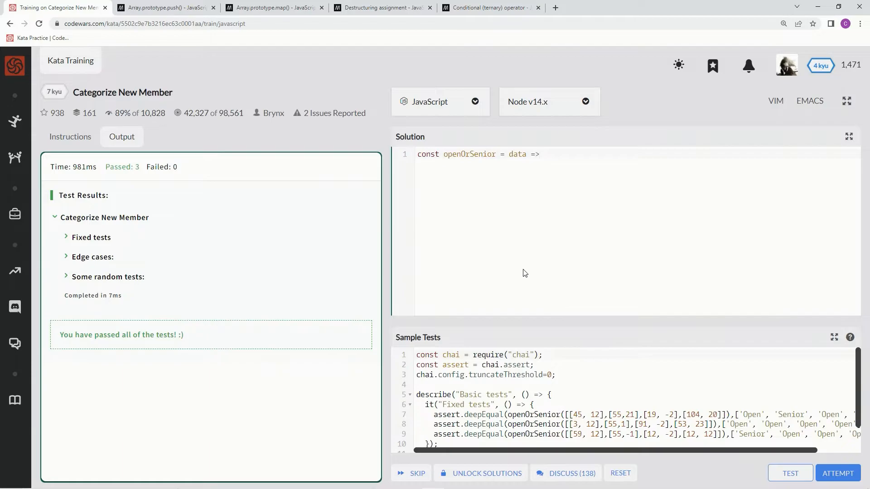
pyautogui.moveTo(528, 278)
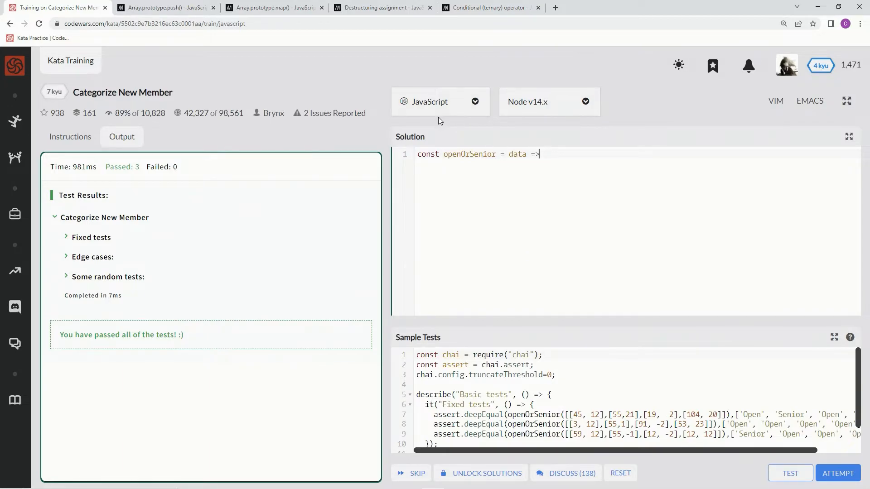
pyautogui.moveTo(278, 7)
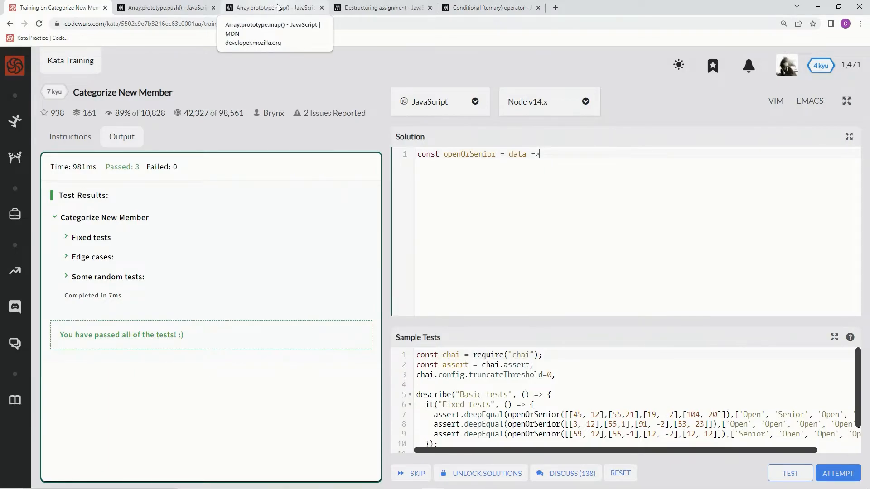
# - Run the MDN map() demo, write data.map() in the kata, and view the push() reference
pyautogui.click(272, 7)
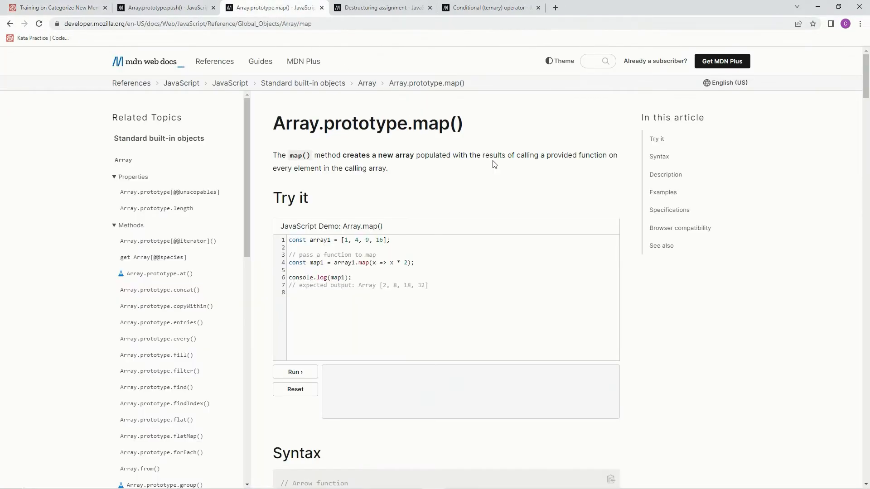
pyautogui.moveTo(429, 161)
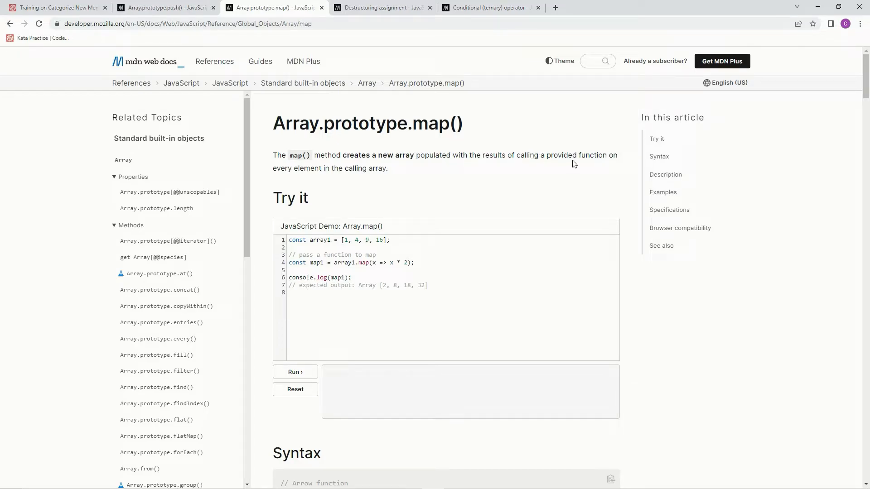
pyautogui.moveTo(427, 186)
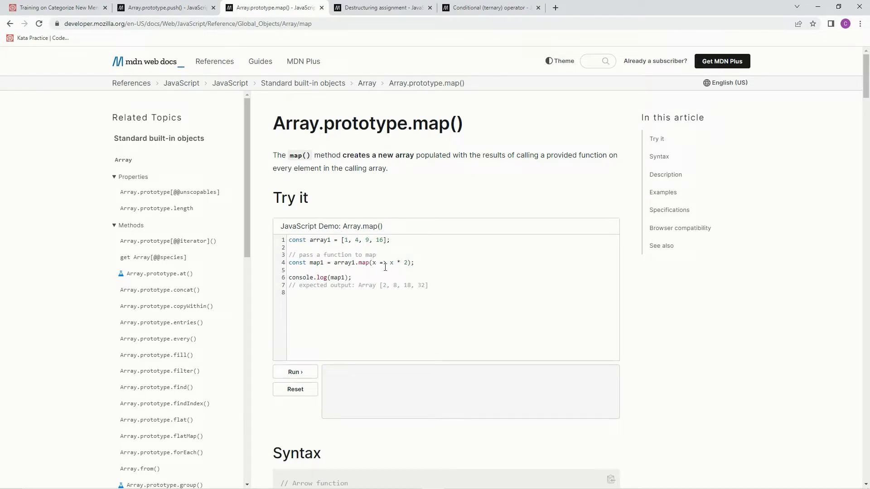
pyautogui.moveTo(391, 263)
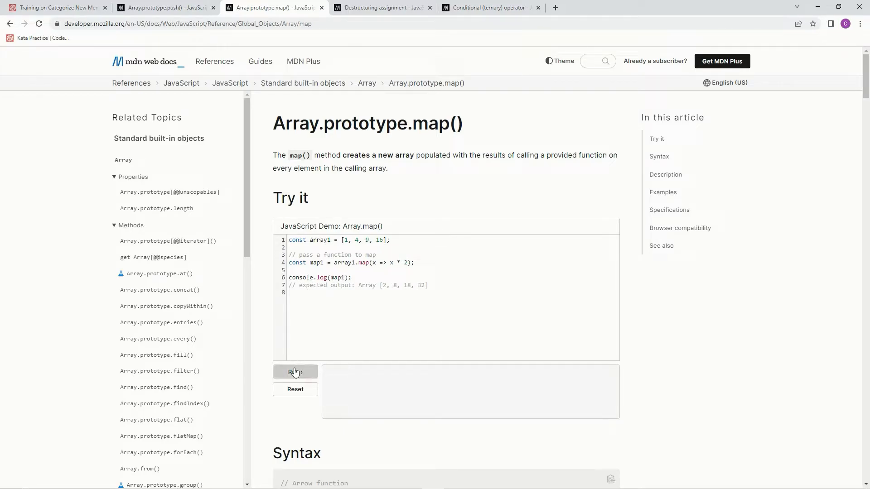
pyautogui.click(296, 372)
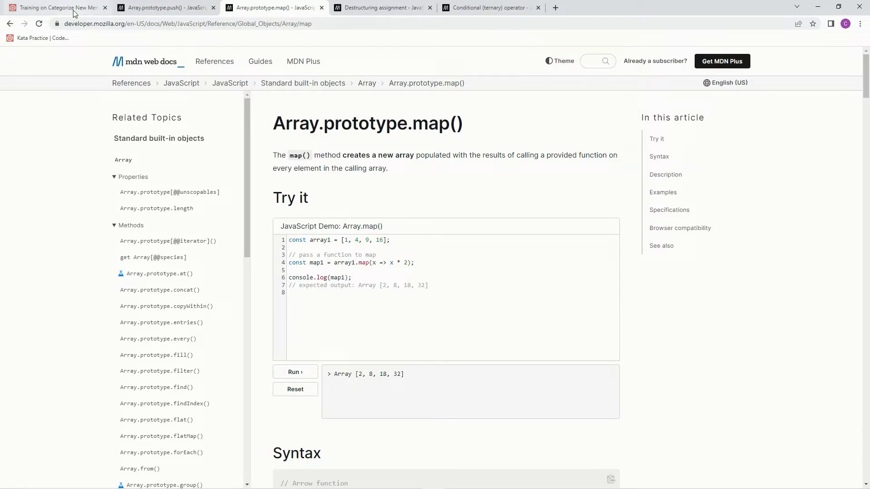
pyautogui.click(59, 9)
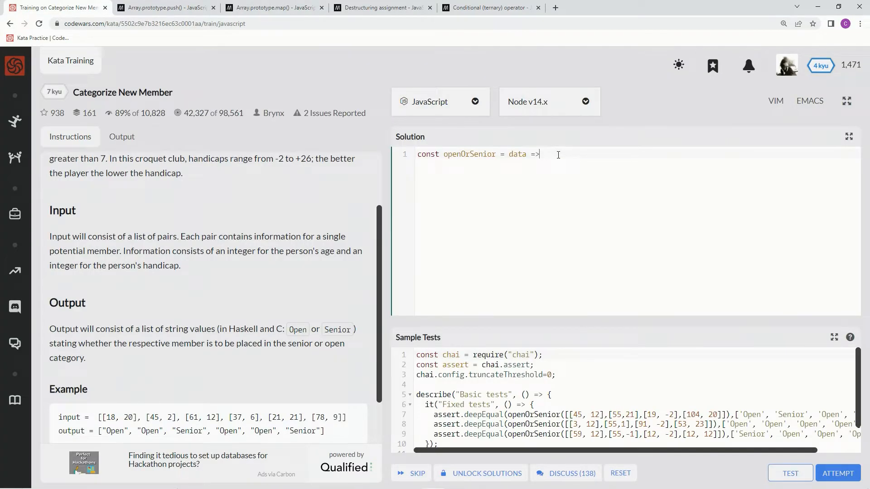
pyautogui.write('data.')
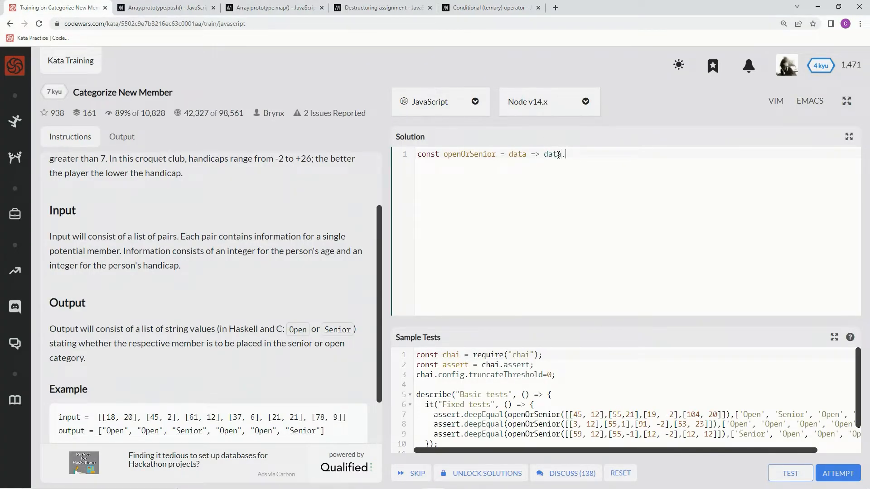
pyautogui.write('map()')
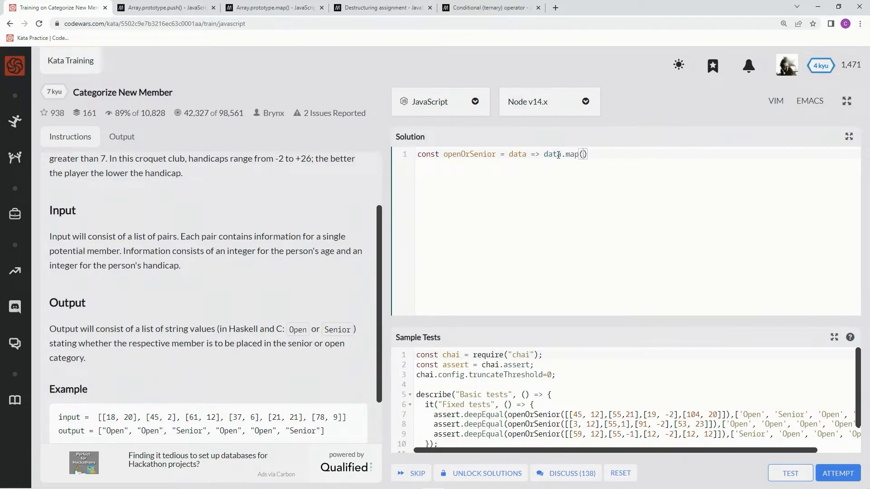
pyautogui.click(168, 9)
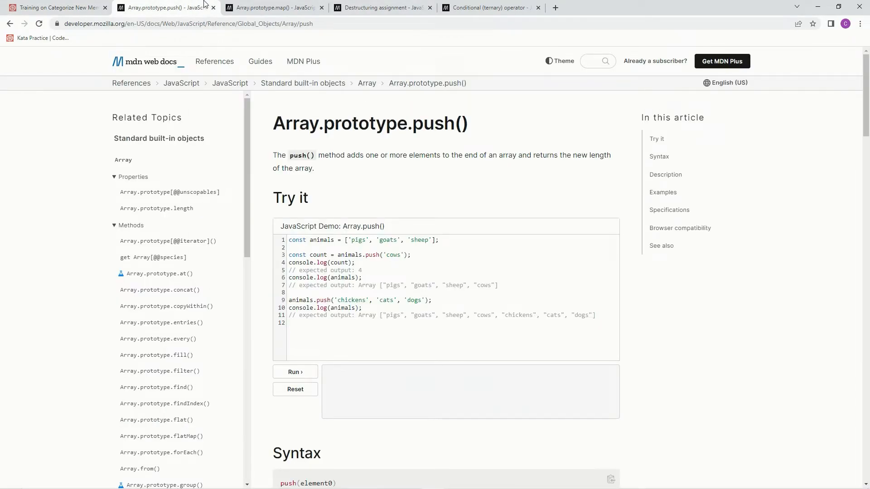
# - Revisit the MDN map() reference and return to the kata
pyautogui.click(272, 7)
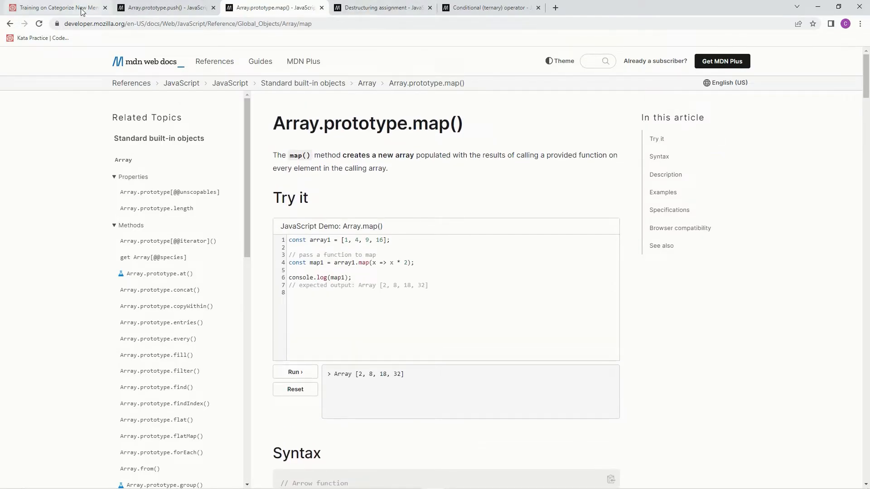
pyautogui.click(59, 7)
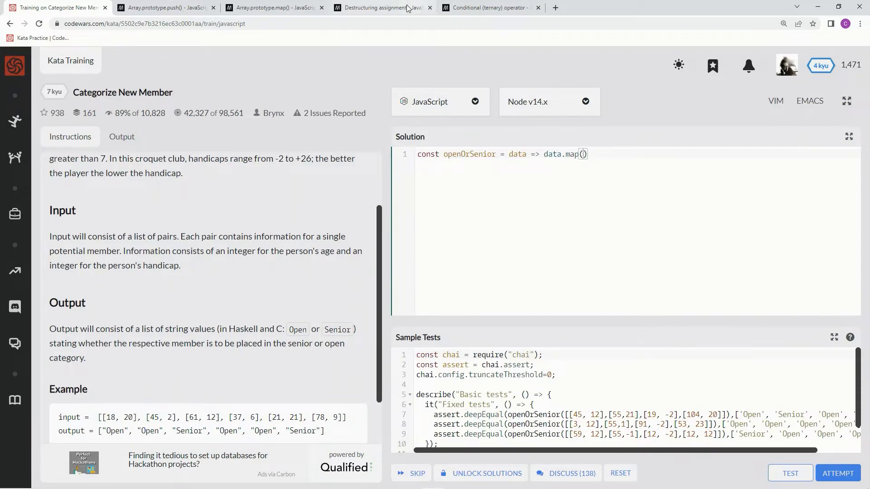
pyautogui.click(380, 7)
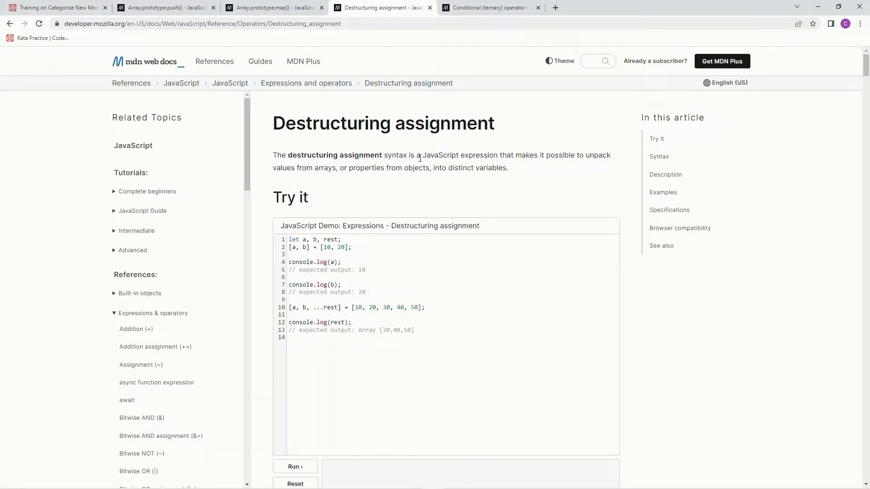
pyautogui.moveTo(584, 164)
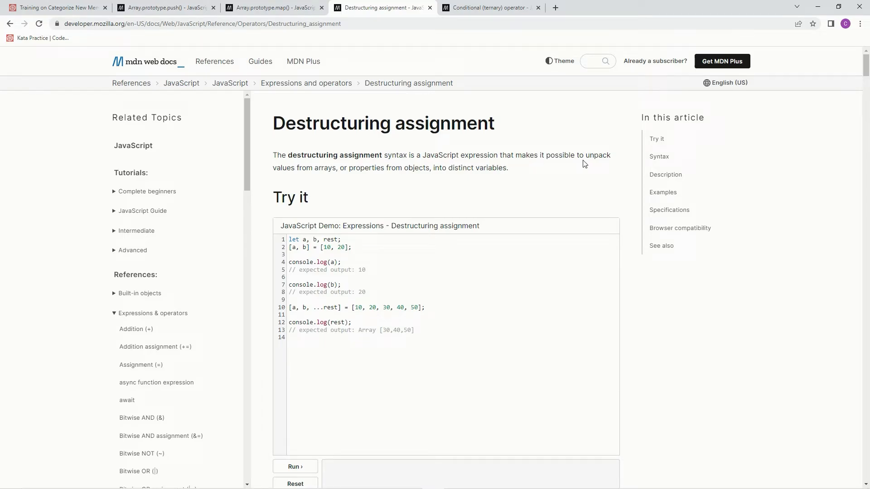
pyautogui.moveTo(354, 170)
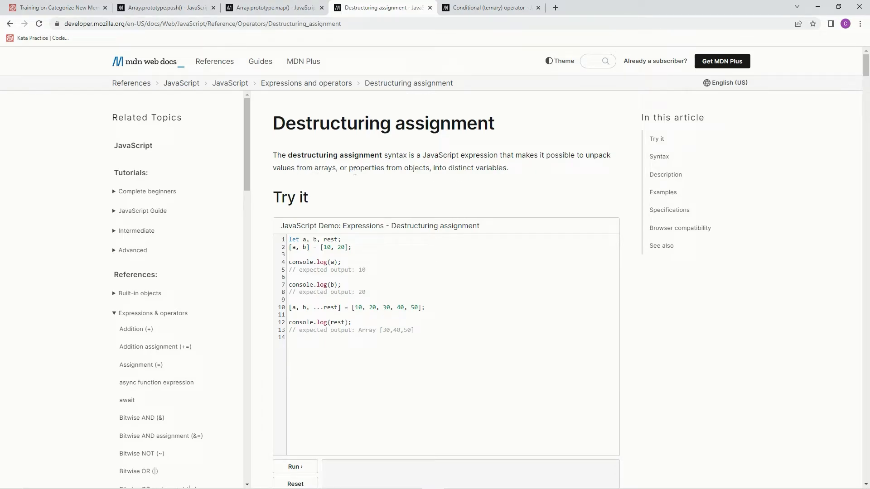
pyautogui.moveTo(466, 172)
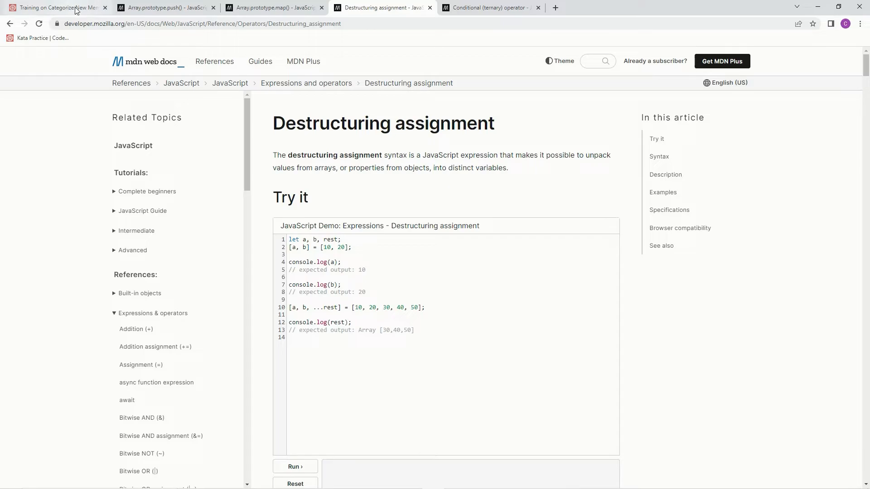
pyautogui.click(59, 9)
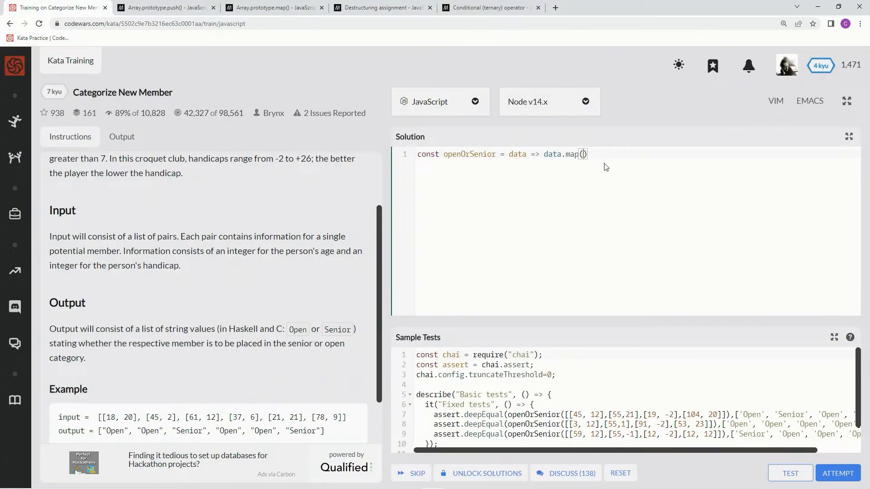
# - Give map a callback destructuring ([age, handicap]) =>
pyautogui.write('[age')
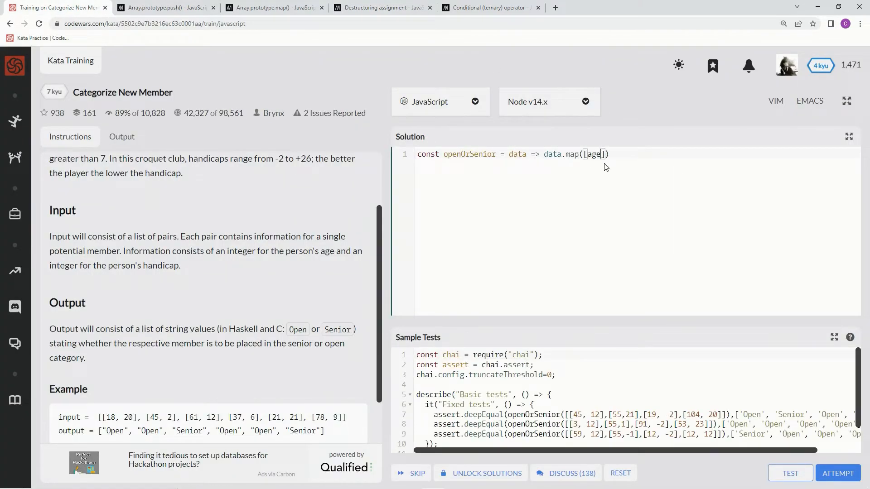
pyautogui.write(',handicap')
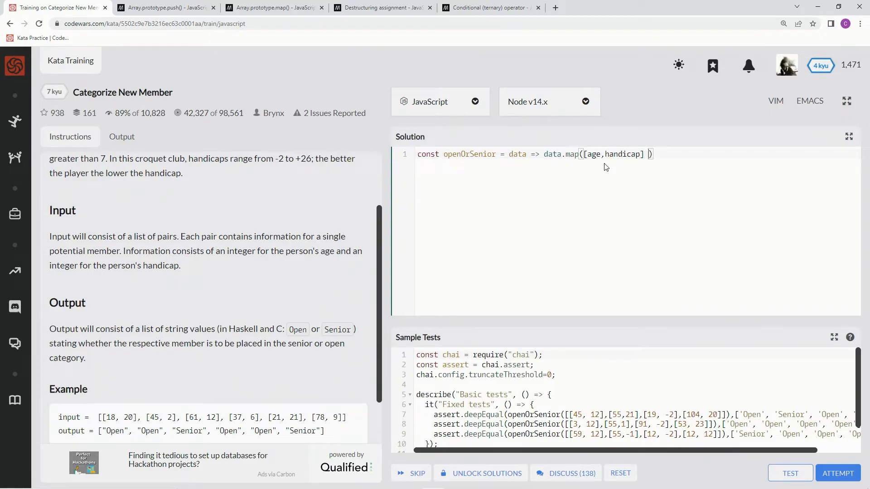
pyautogui.write('=>')
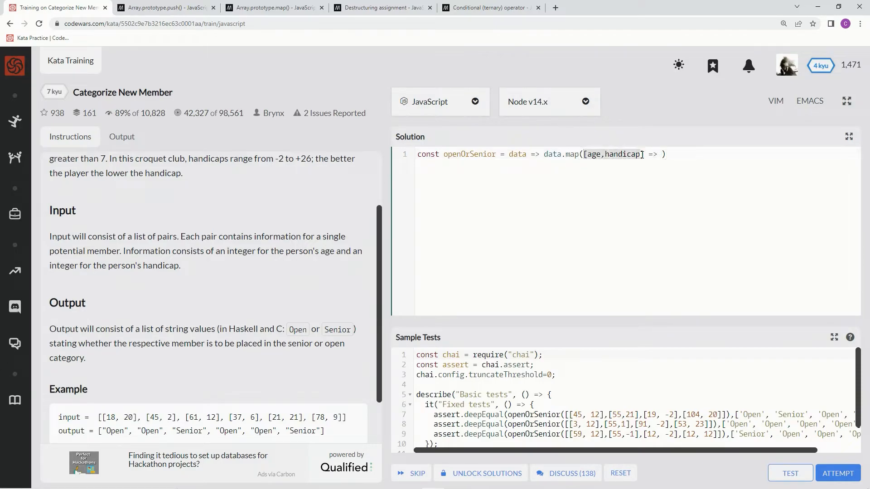
pyautogui.write('(')
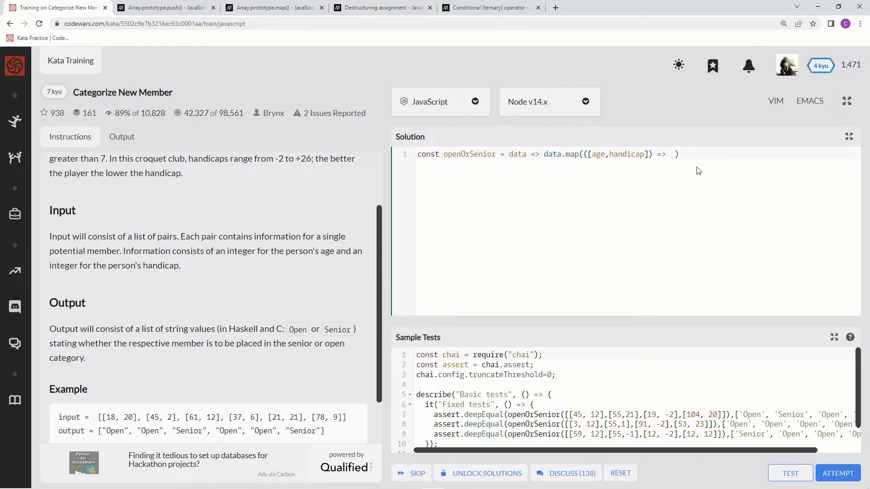
# - Write the condition age > 54 && handicap > 7 and view the ternary operator reference
pyautogui.write('age >')
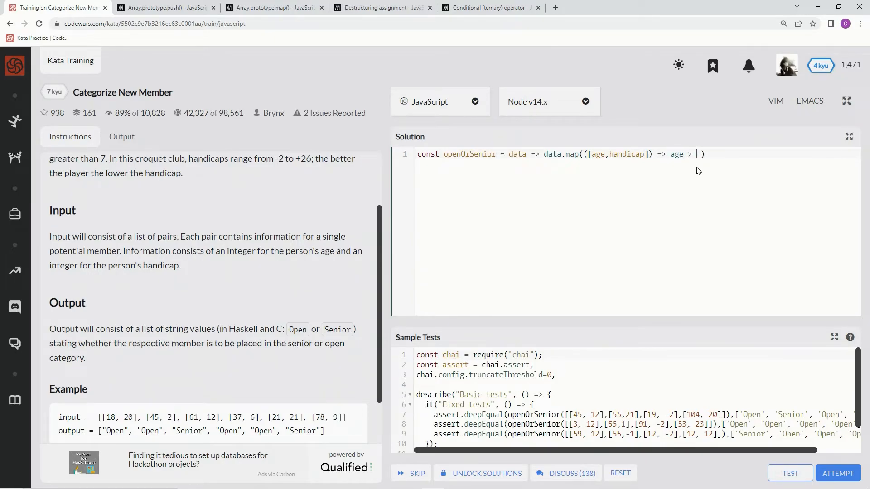
pyautogui.write('54 &&')
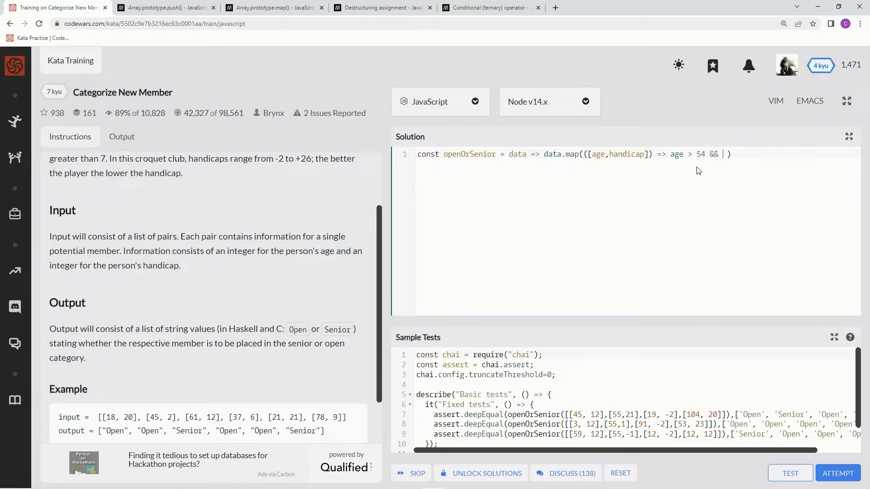
pyautogui.write('handicap')
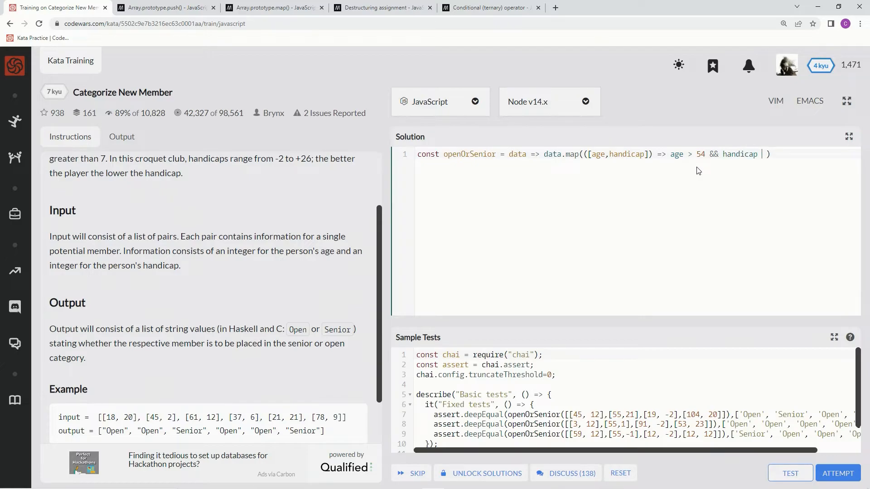
pyautogui.write('> 7')
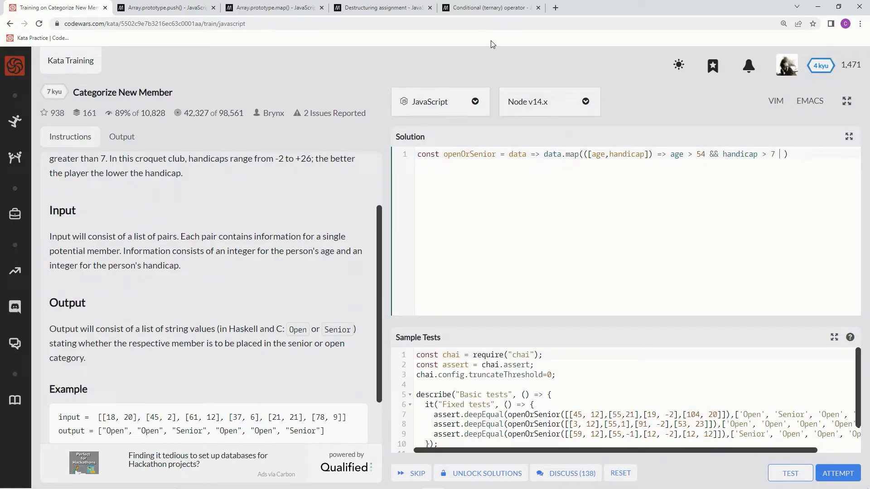
pyautogui.click(490, 7)
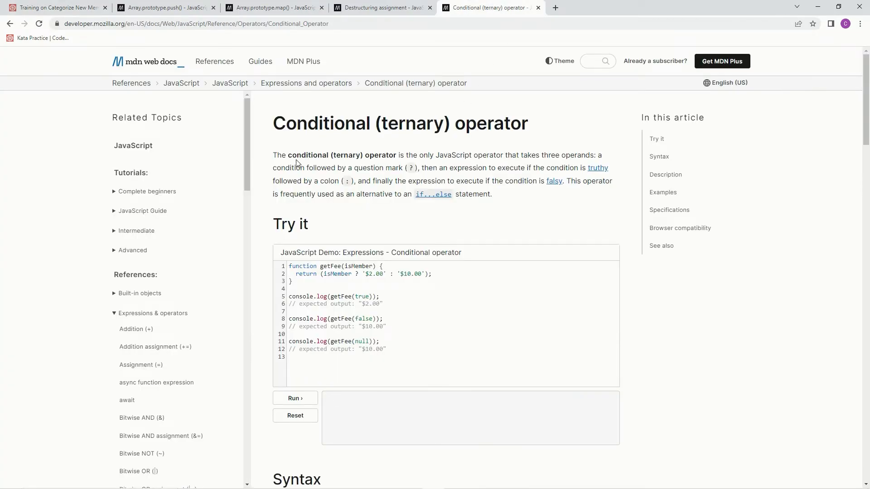
pyautogui.moveTo(420, 164)
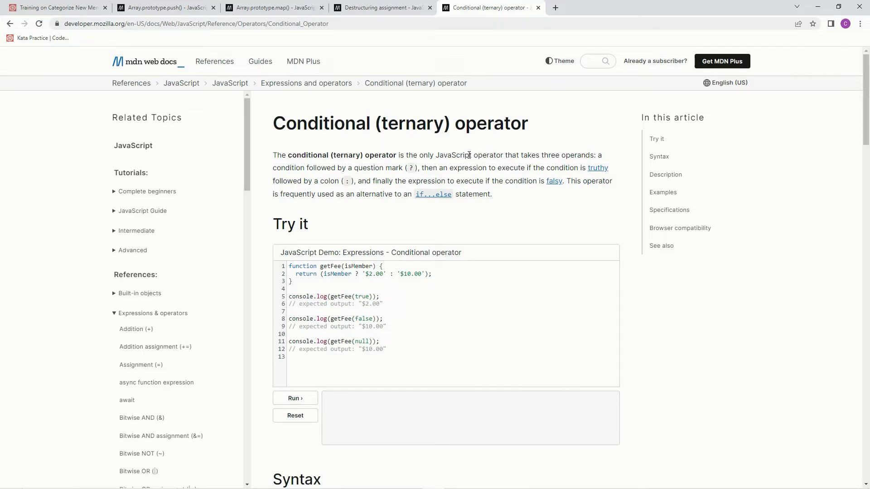
pyautogui.moveTo(597, 158)
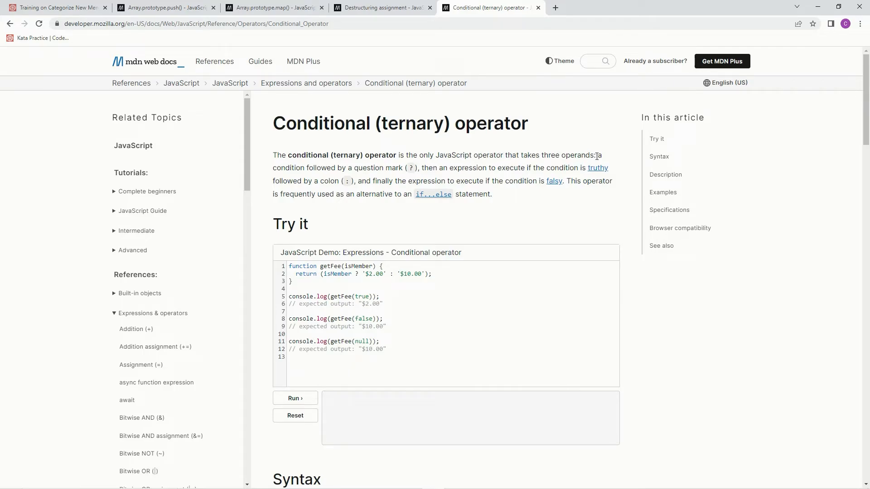
pyautogui.moveTo(391, 170)
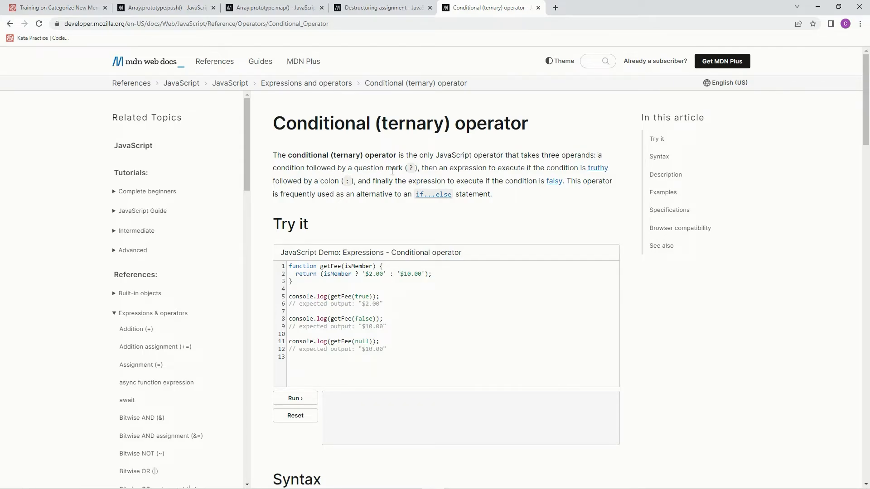
pyautogui.moveTo(528, 168)
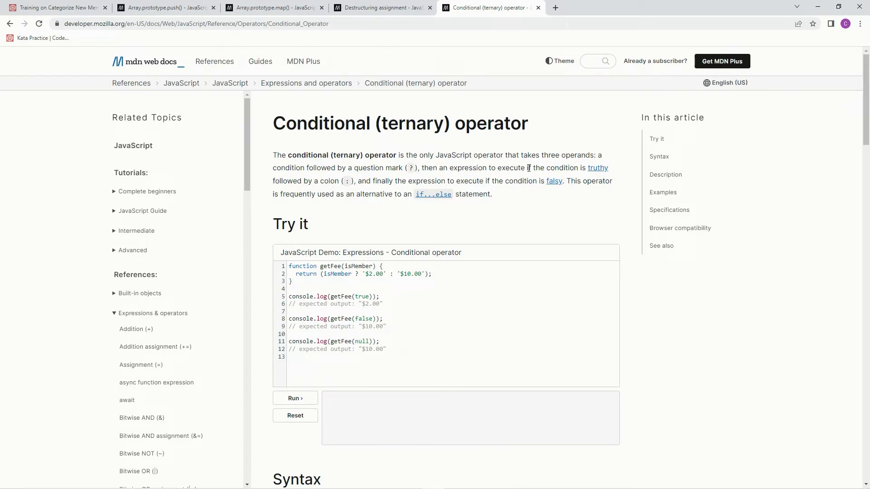
pyautogui.moveTo(346, 181)
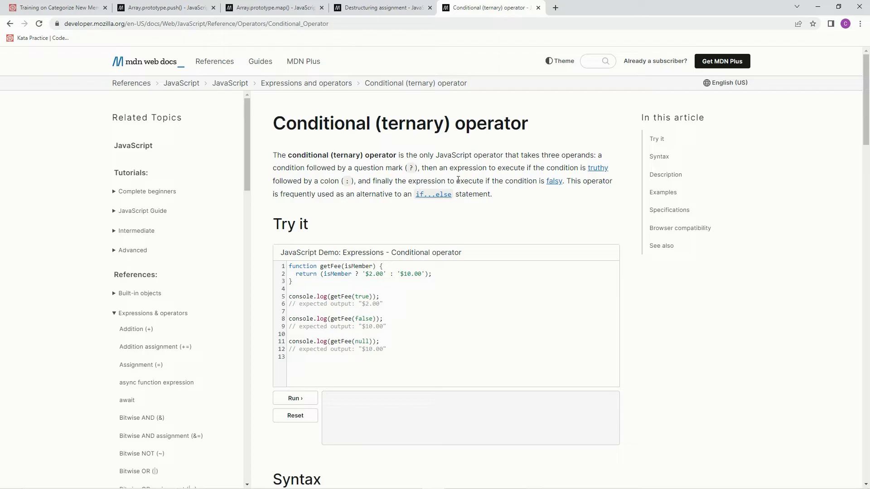
pyautogui.moveTo(561, 184)
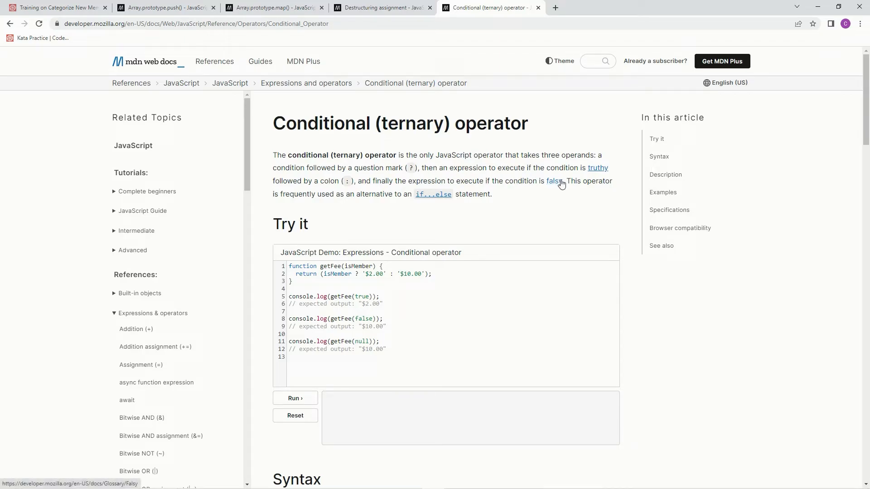
pyautogui.moveTo(344, 209)
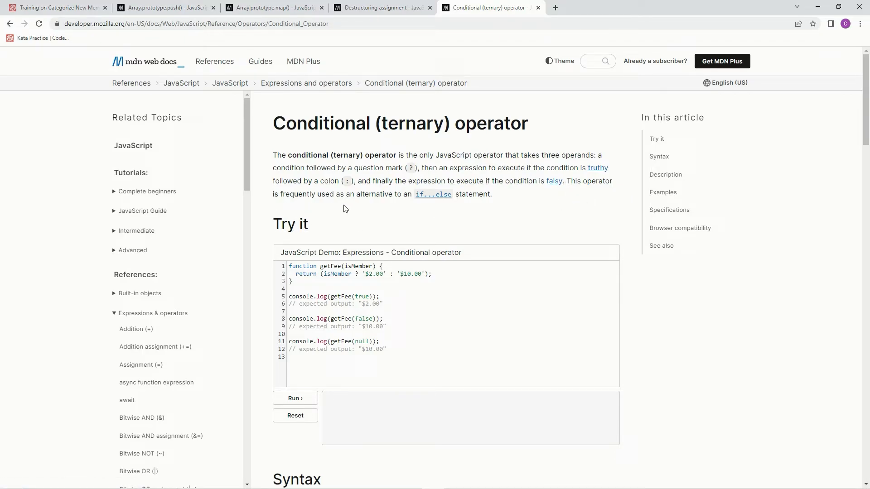
pyautogui.moveTo(429, 207)
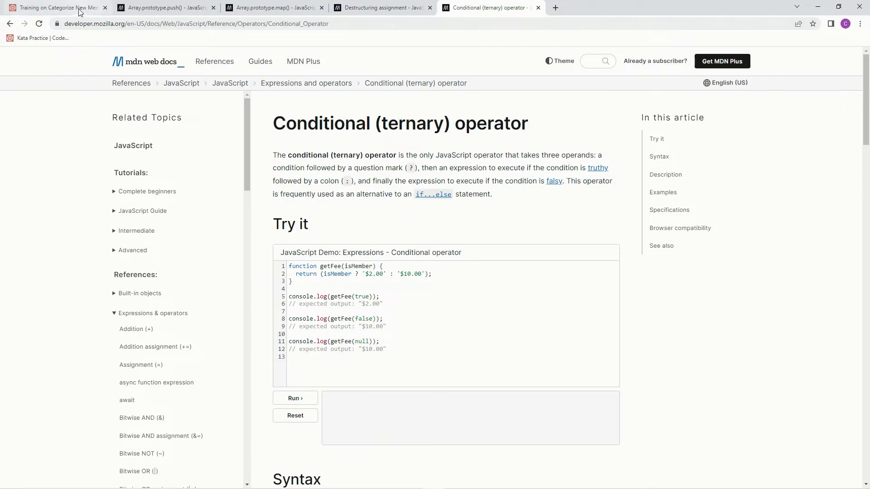
# - Return to the kata after reading the ternary operator intro
pyautogui.click(54, 8)
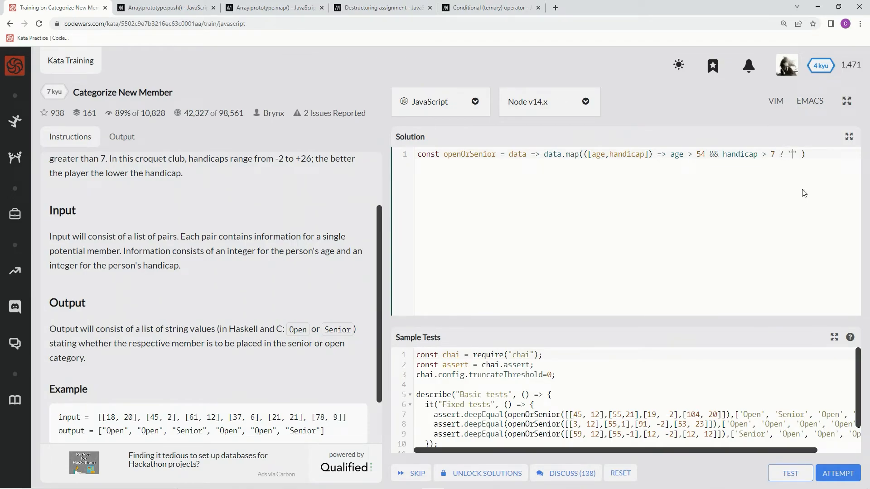
# - Complete the one-liner's ternary with 'Senior' : 'Open' and run the sample tests
pyautogui.write('Sen')
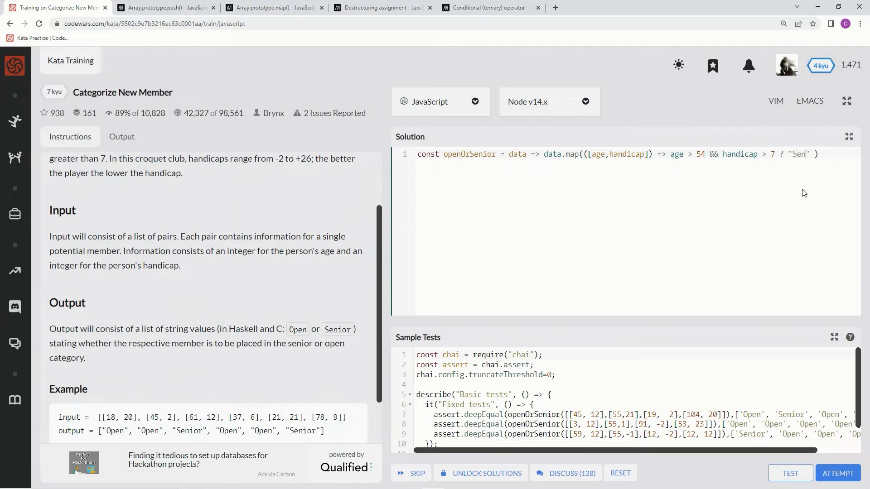
pyautogui.write('ior')
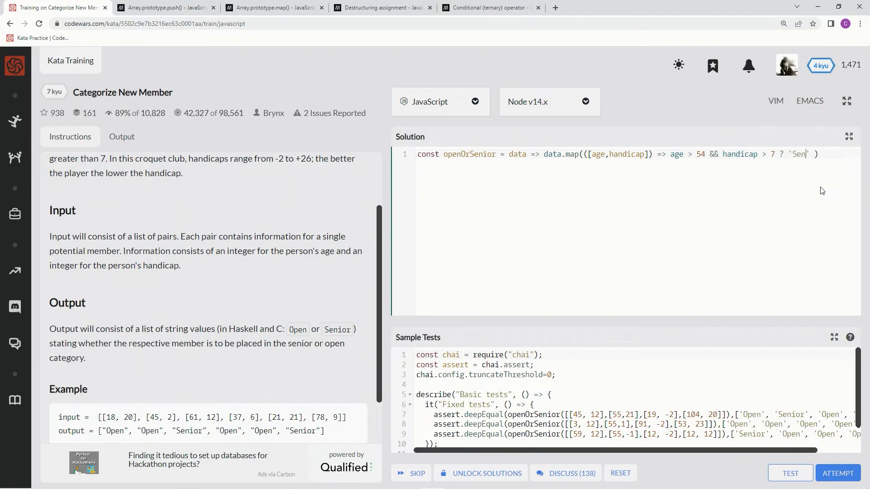
pyautogui.write("ior' :")
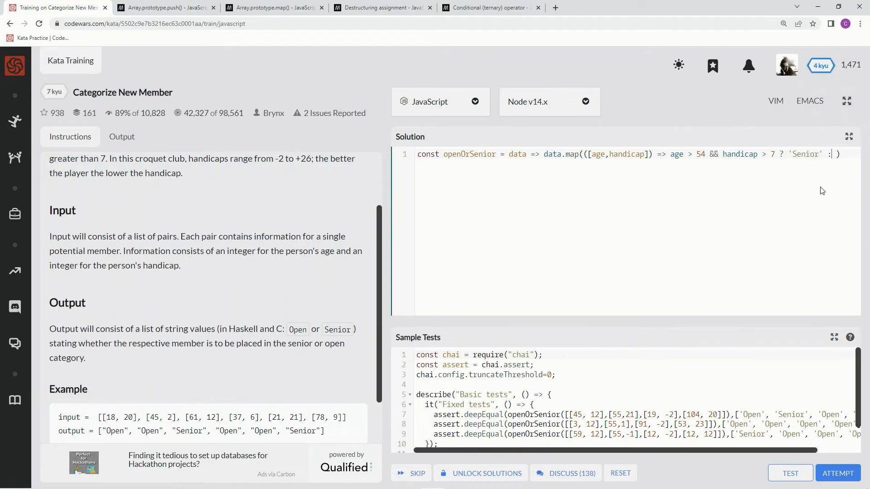
pyautogui.write("''")
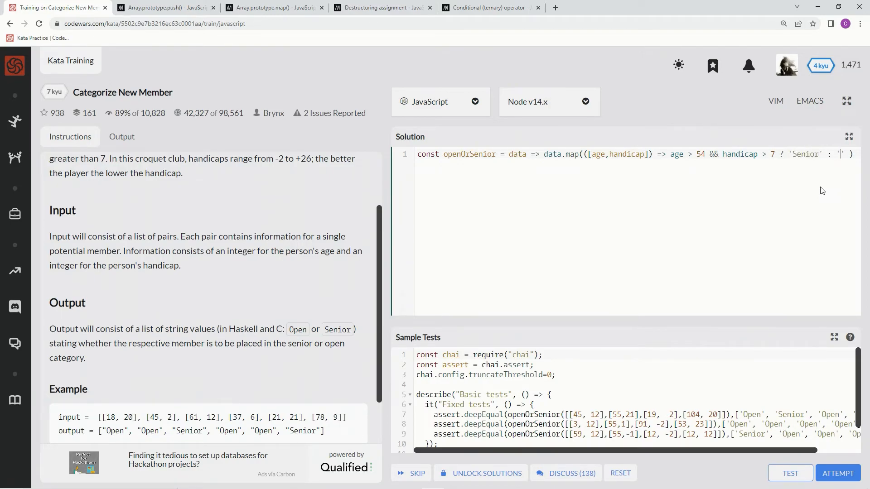
pyautogui.write('Open')
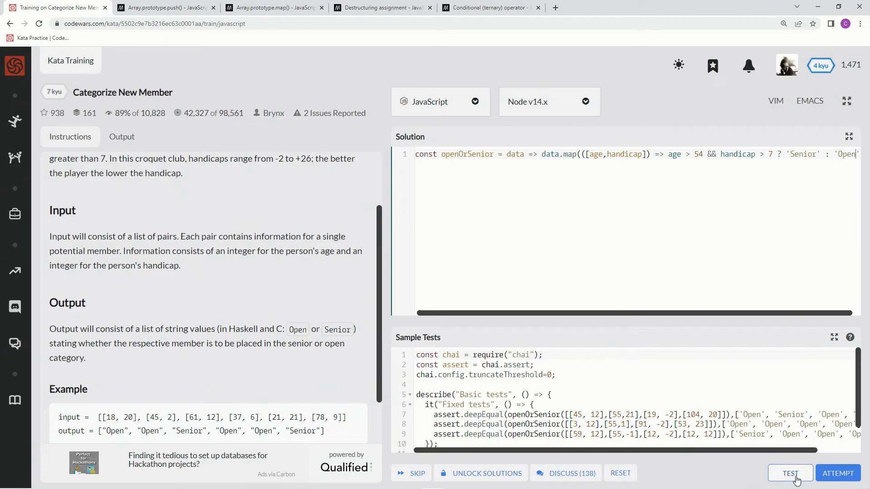
pyautogui.click(790, 473)
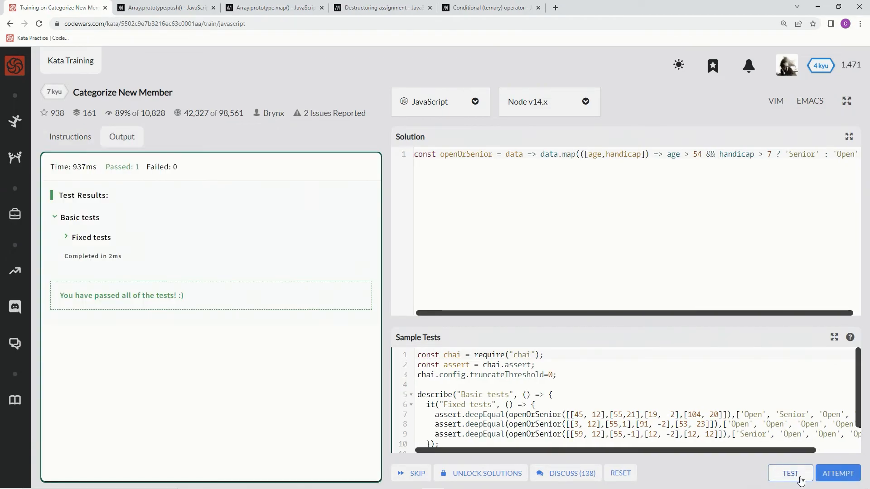
# - Make the else branch push 'Open' and run the full test suite with ATTEMPT
pyautogui.click(838, 473)
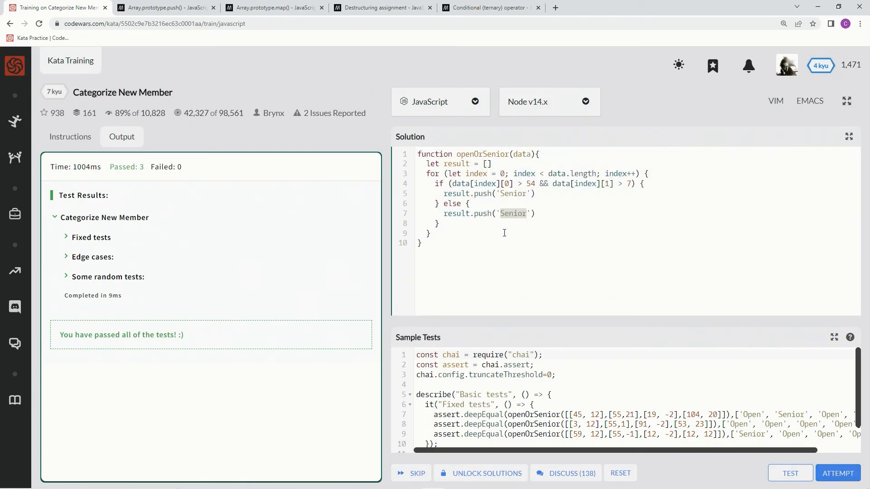
pyautogui.write('Open')
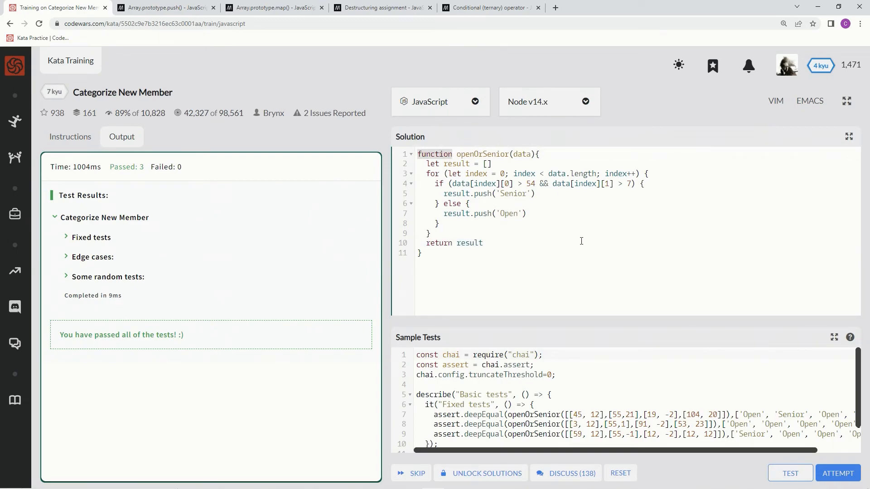
pyautogui.click(790, 473)
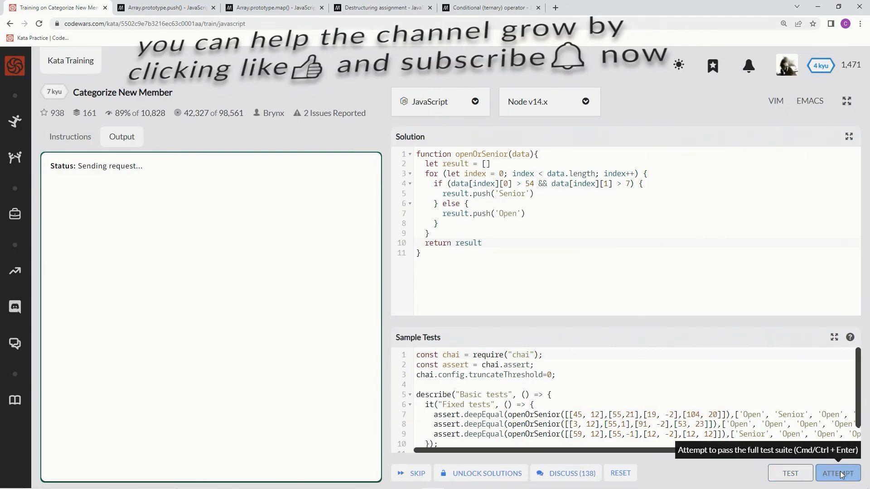
pyautogui.click(839, 473)
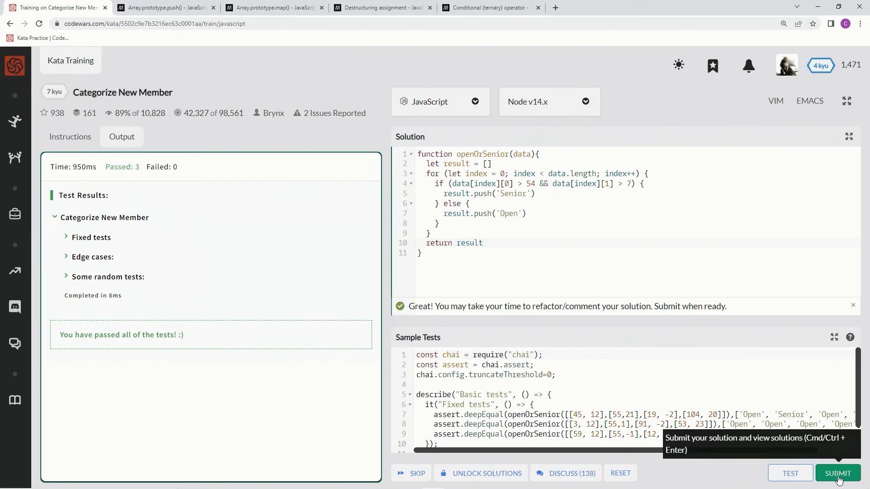
# - Submit the solution, rate the kata Very satisfying, and filter solutions to My Solutions
pyautogui.click(837, 473)
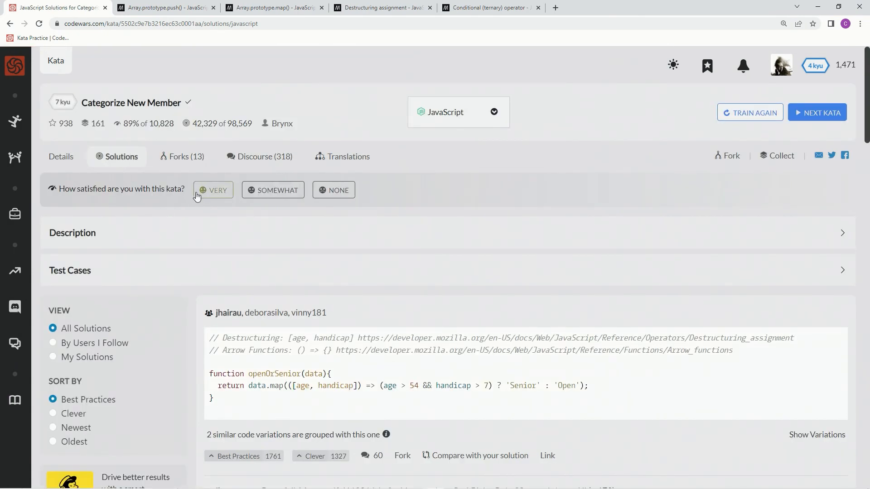
pyautogui.click(214, 190)
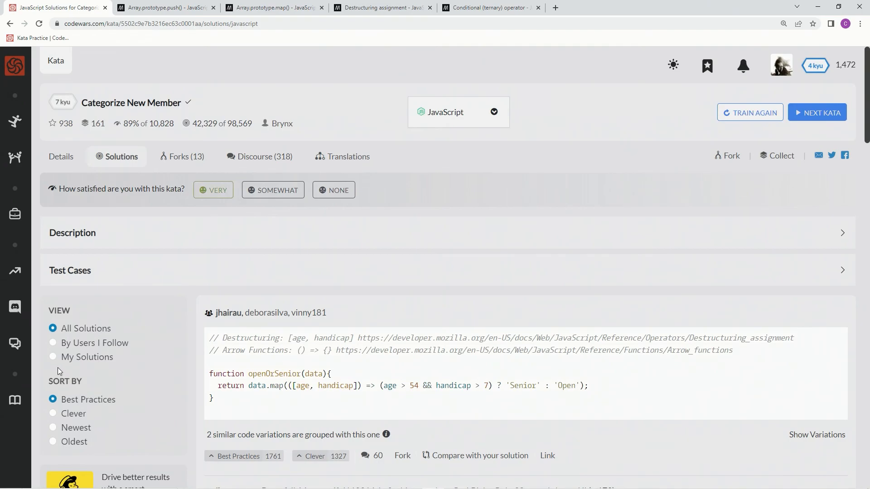
pyautogui.click(53, 357)
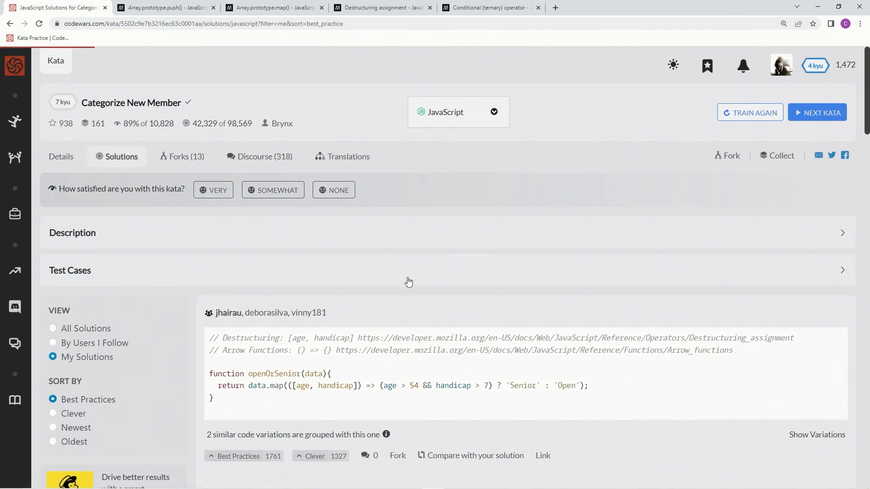
pyautogui.click(213, 190)
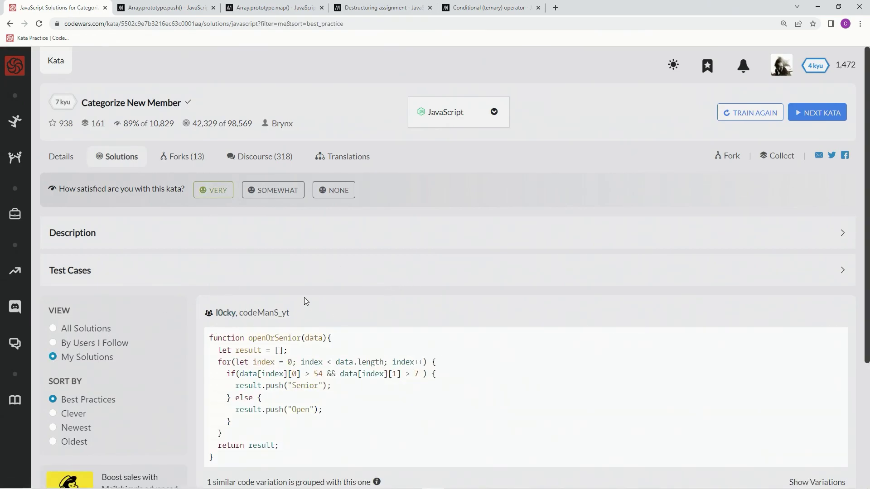
pyautogui.scroll(-3)
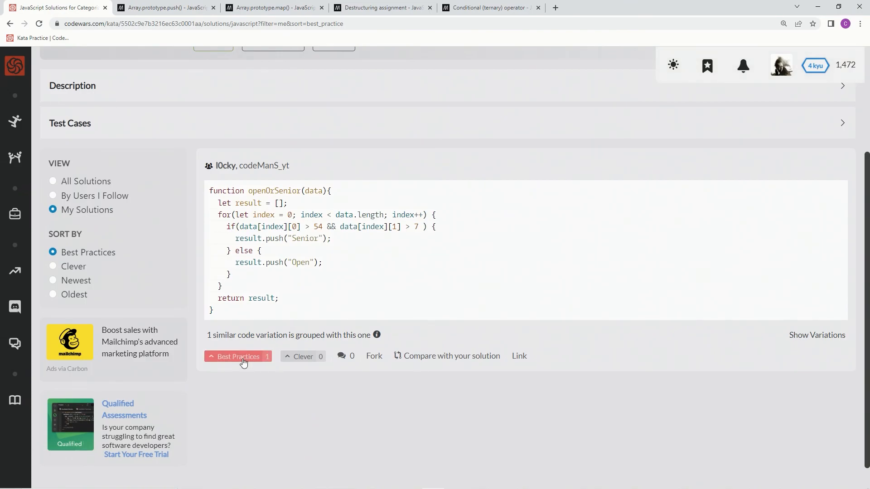